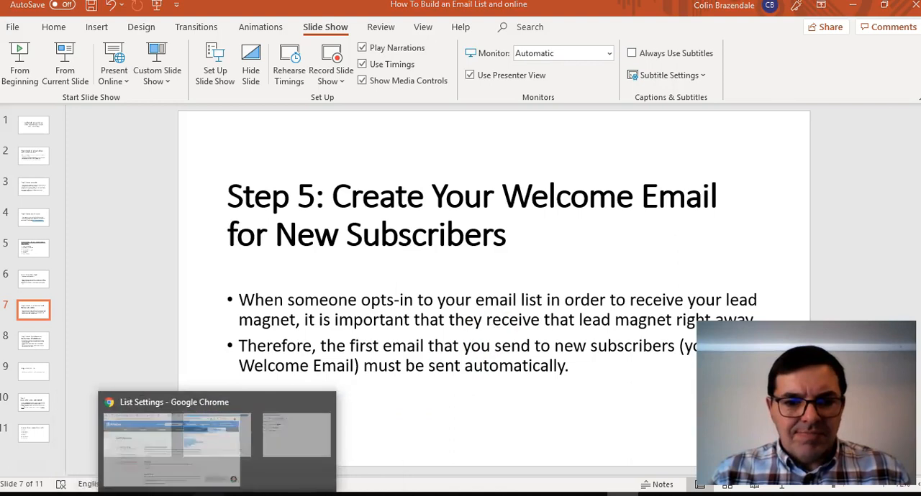
# Step: Switch from PowerPoint to the AWeber list's Confirmation Message settings in Chrome
pyautogui.click(172, 434)
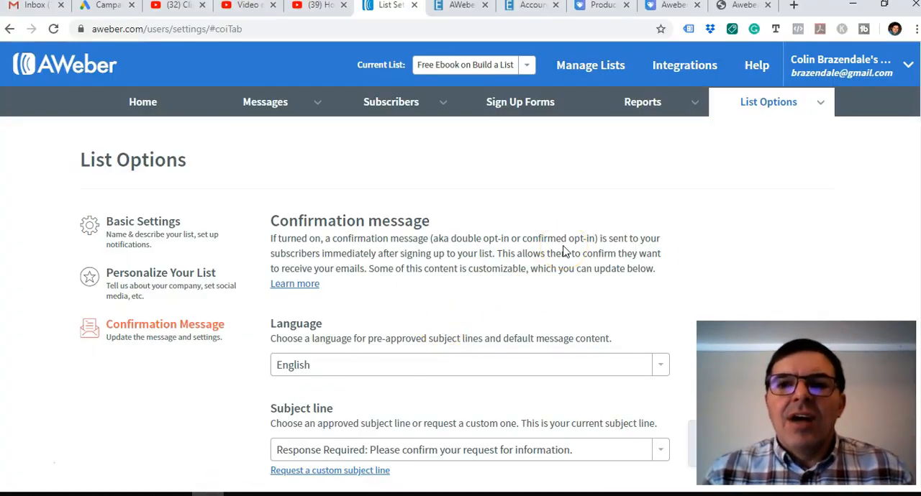
pyautogui.moveTo(561, 210)
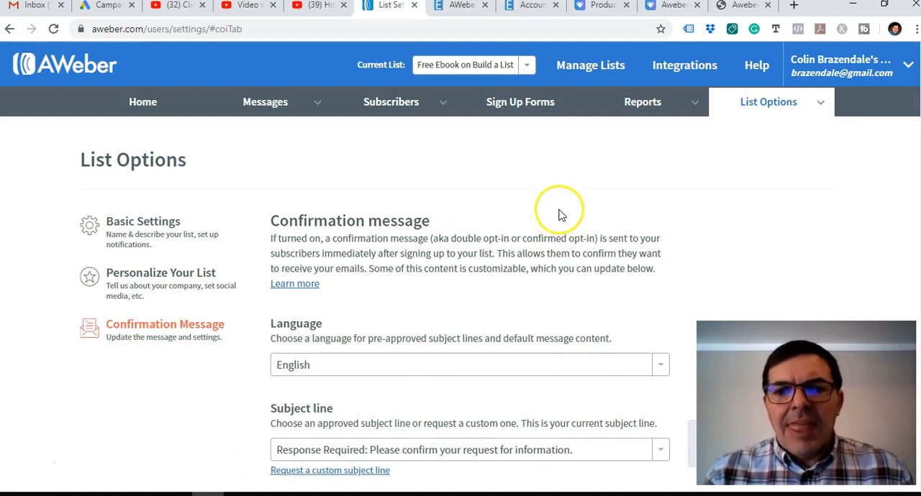
pyautogui.moveTo(561, 210)
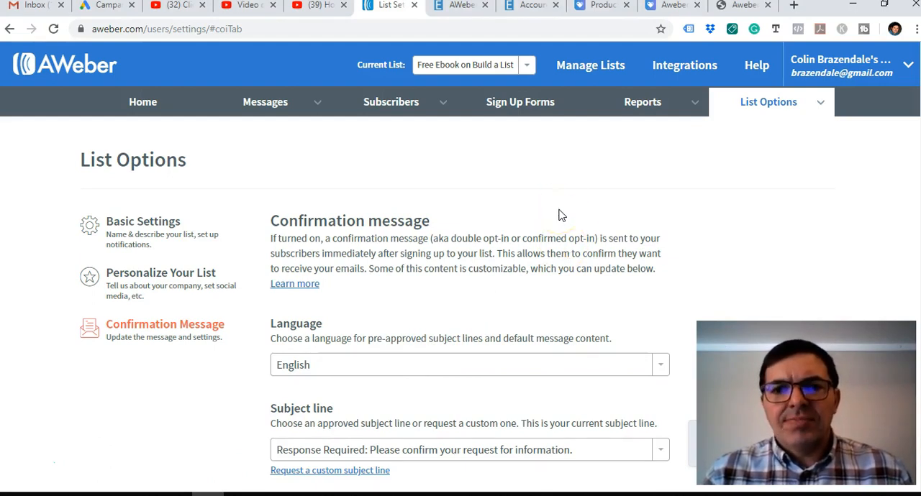
pyautogui.moveTo(511, 188)
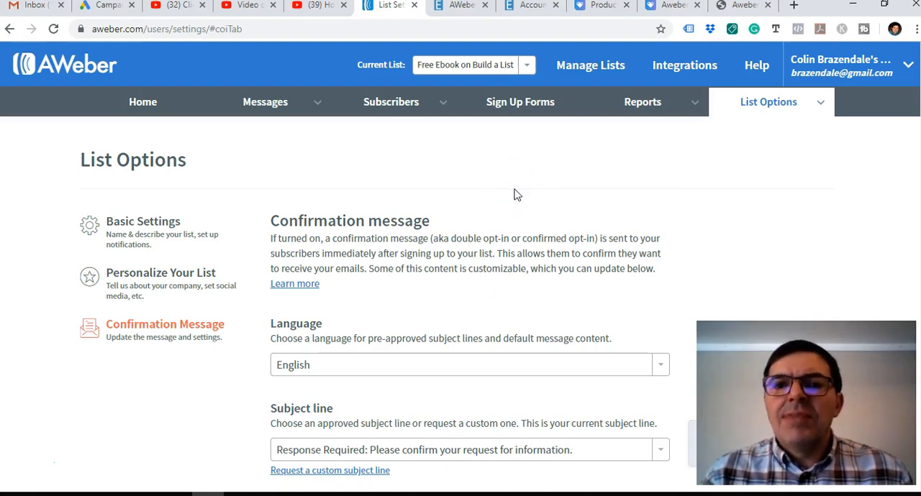
pyautogui.moveTo(550, 200)
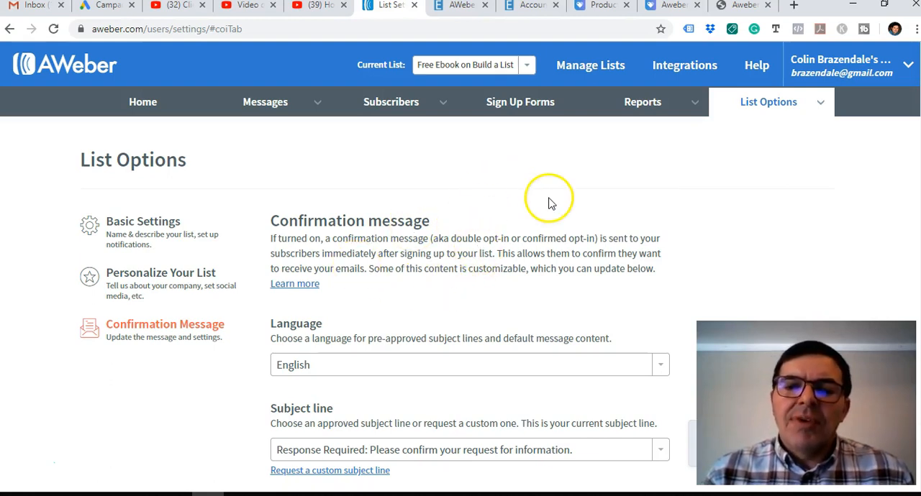
pyautogui.moveTo(501, 229)
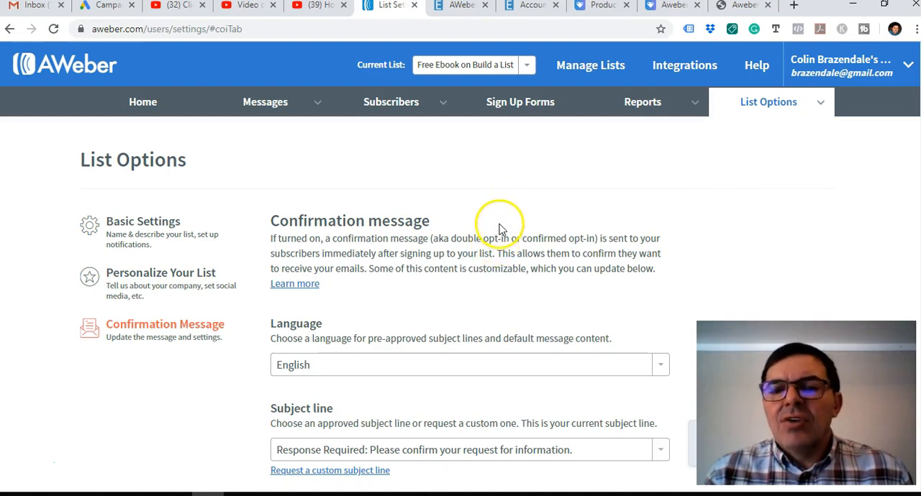
pyautogui.moveTo(501, 217)
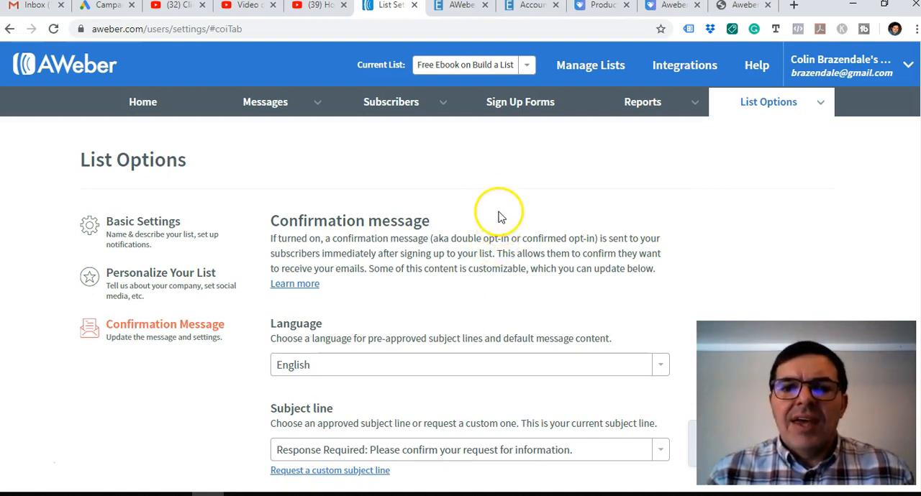
pyautogui.moveTo(500, 170)
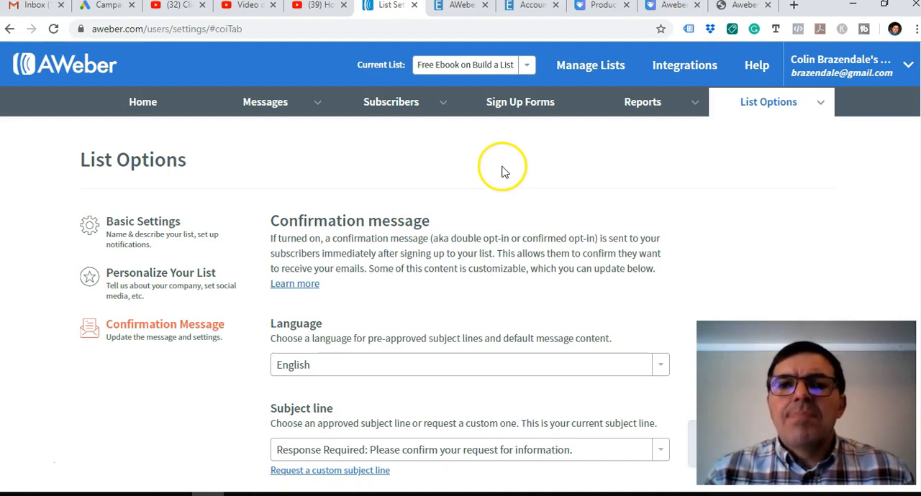
pyautogui.moveTo(616, 183)
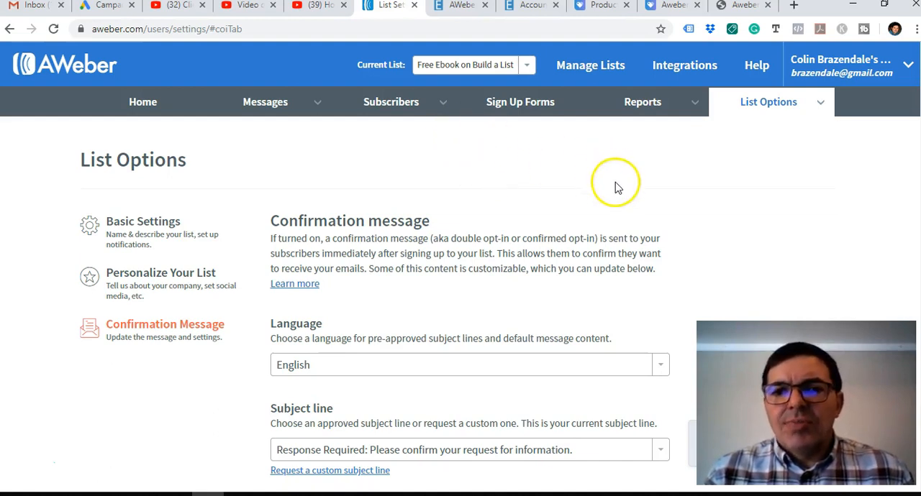
pyautogui.moveTo(385, 302)
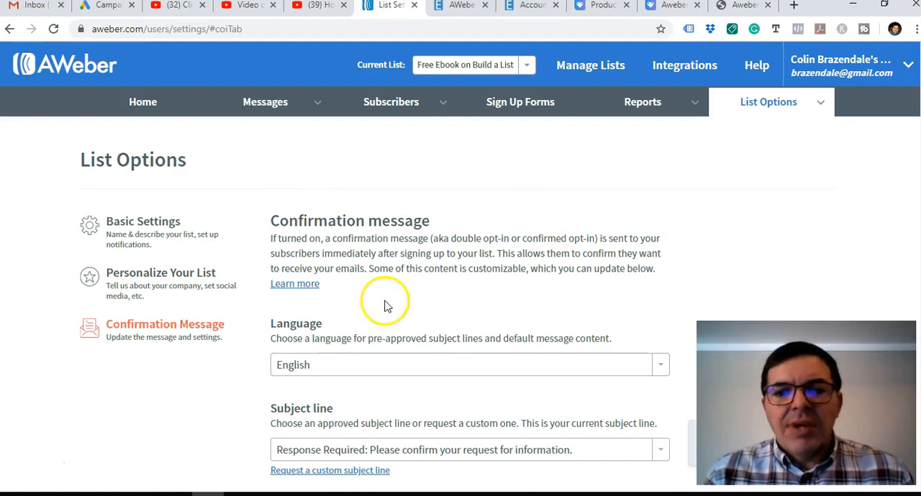
pyautogui.moveTo(735, 145)
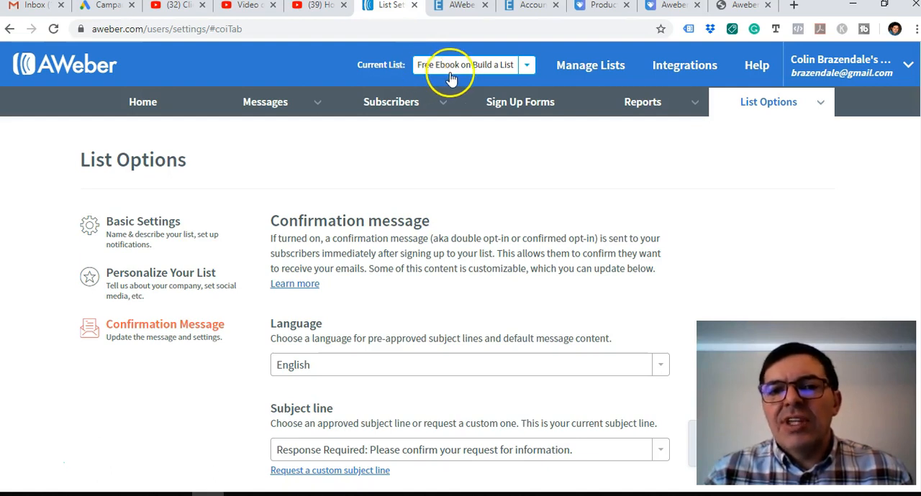
pyautogui.moveTo(525, 190)
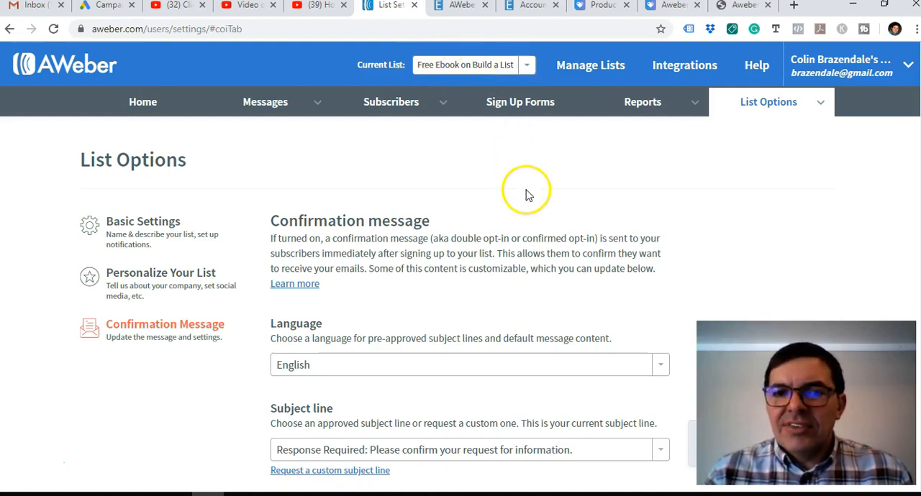
pyautogui.moveTo(323, 199)
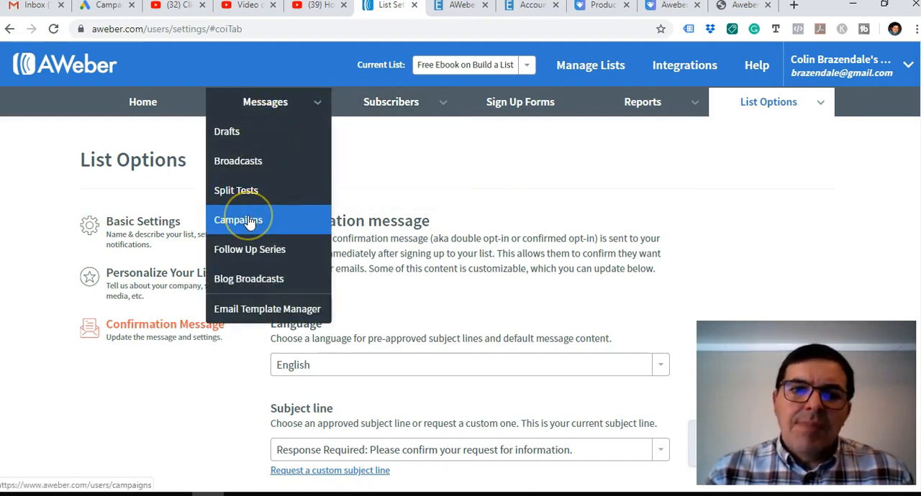
pyautogui.moveTo(265, 101)
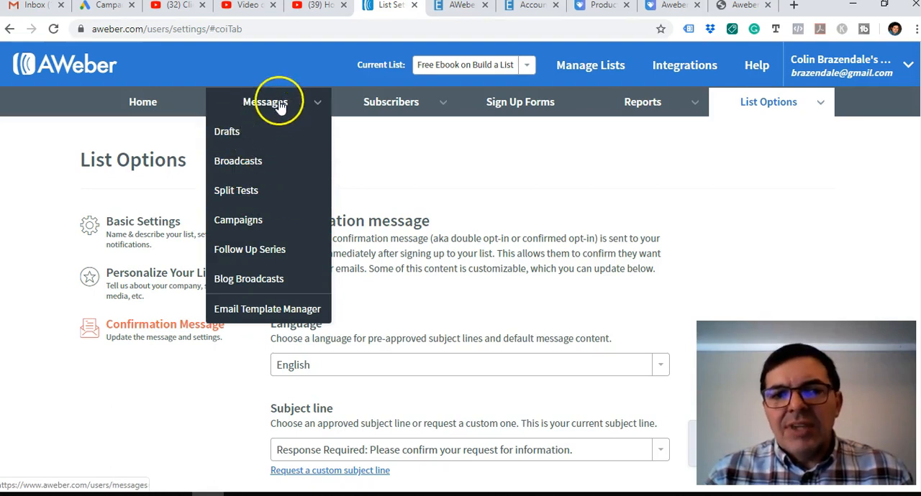
pyautogui.moveTo(238, 161)
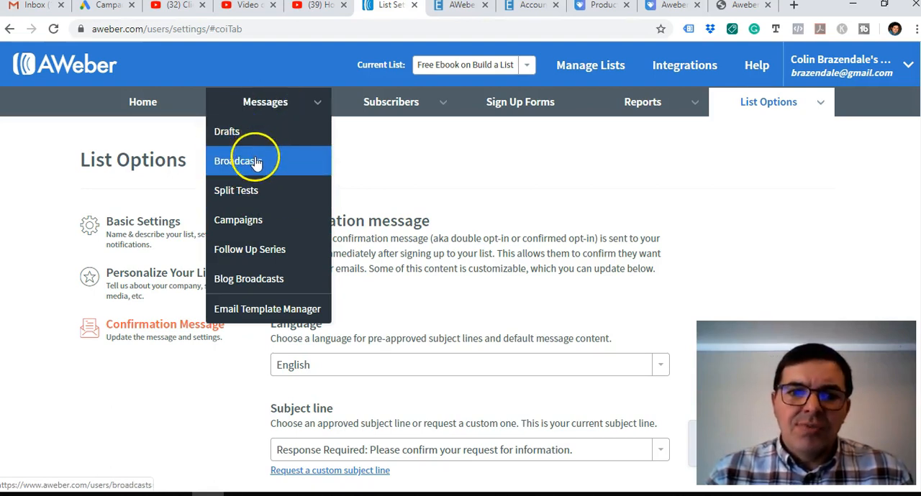
pyautogui.moveTo(264, 166)
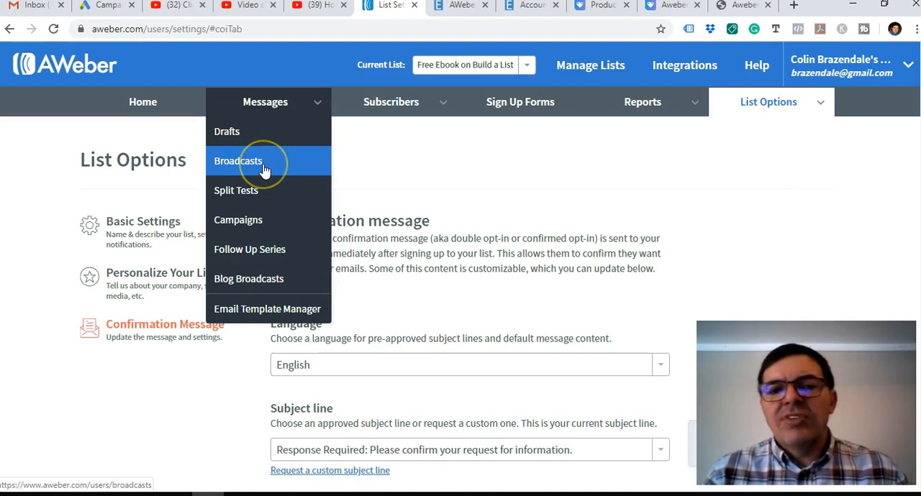
pyautogui.moveTo(259, 190)
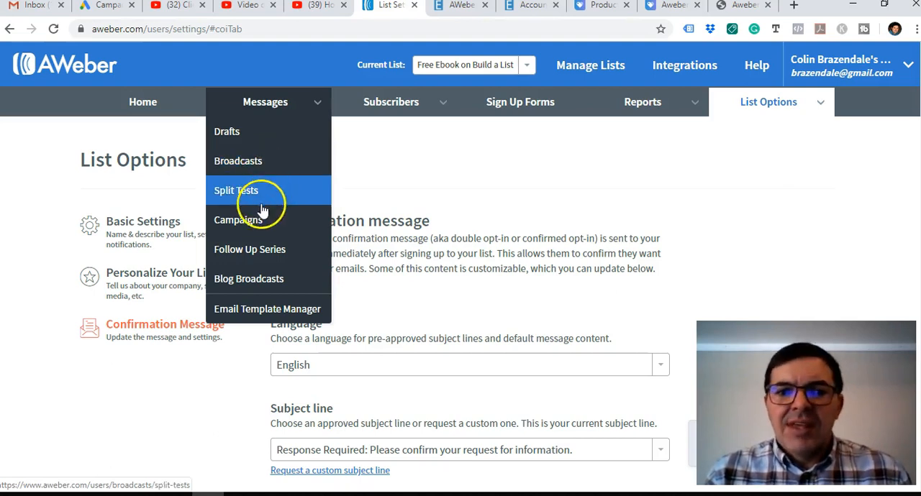
pyautogui.moveTo(237, 219)
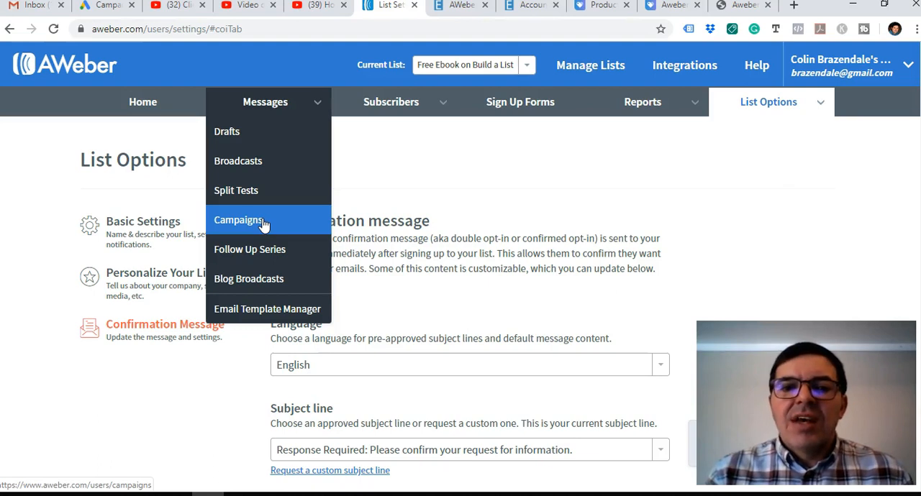
# Step: Go to the Campaigns page, which shows the list has no campaigns yet
pyautogui.click(239, 218)
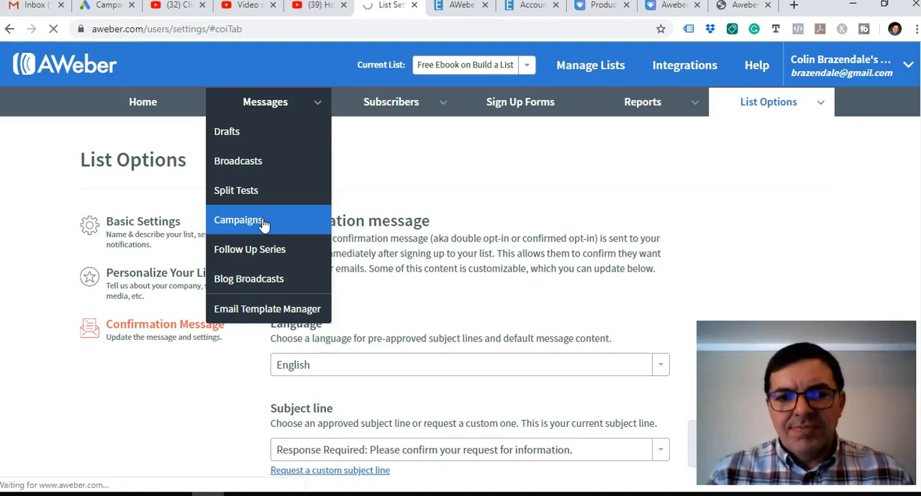
pyautogui.click(239, 220)
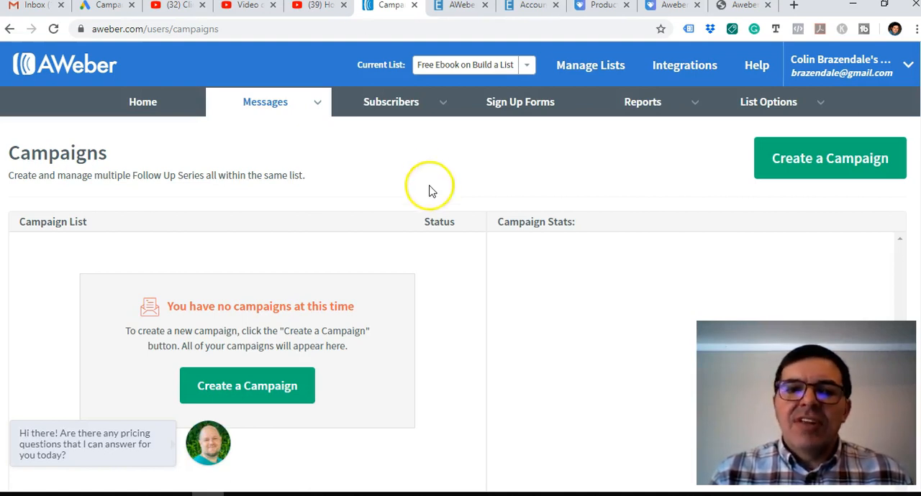
pyautogui.moveTo(247, 385)
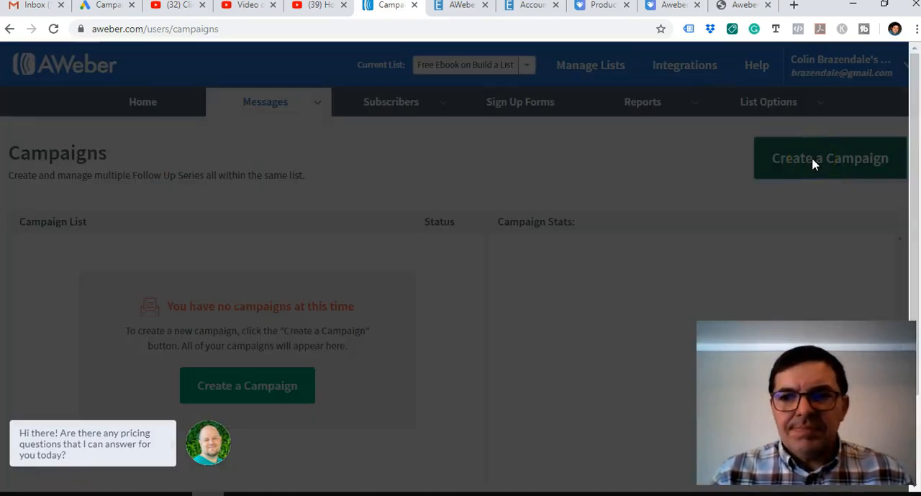
# Step: Start a new blank campaign and name it 'Free Aweber Ebook'
pyautogui.click(829, 158)
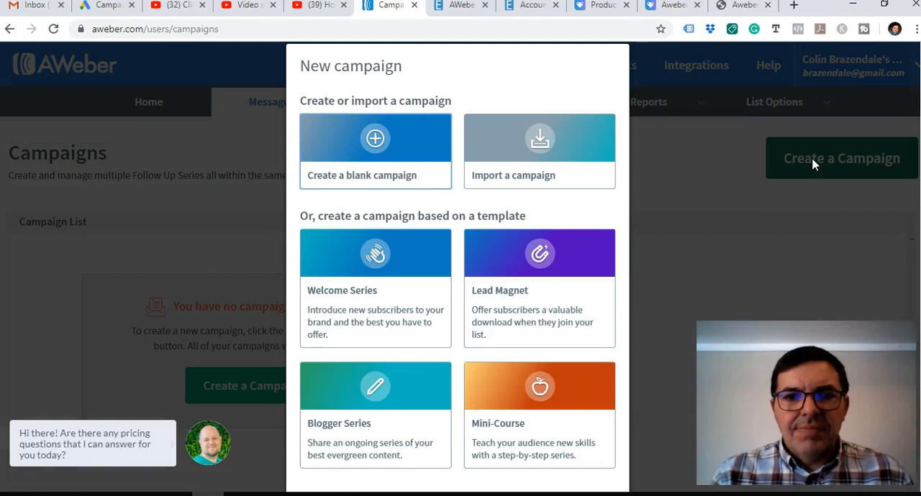
pyautogui.moveTo(374, 140)
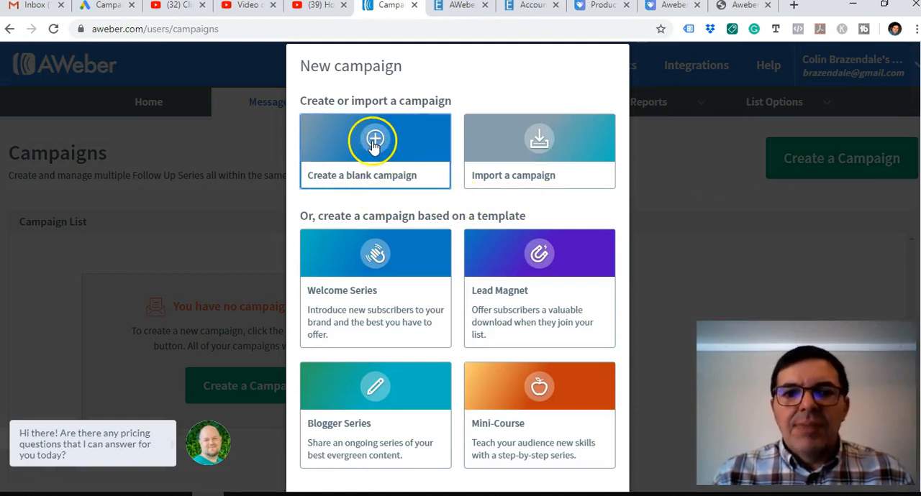
pyautogui.click(374, 151)
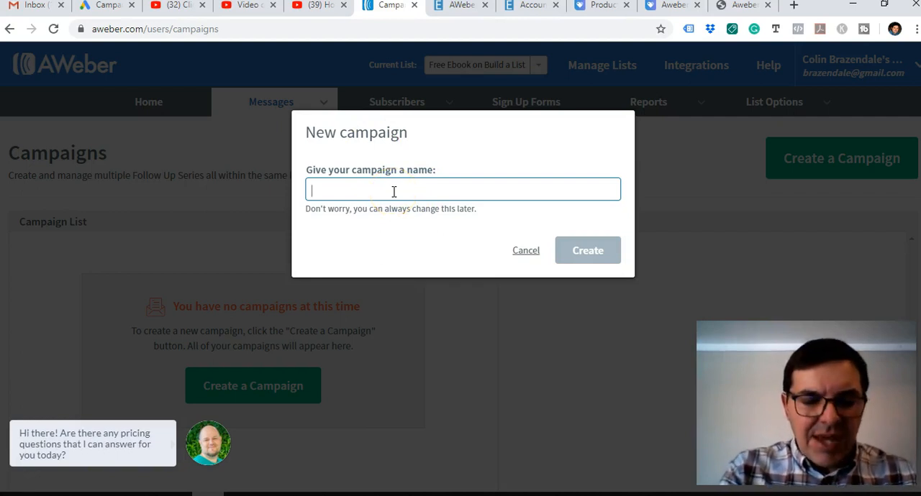
pyautogui.write('Free')
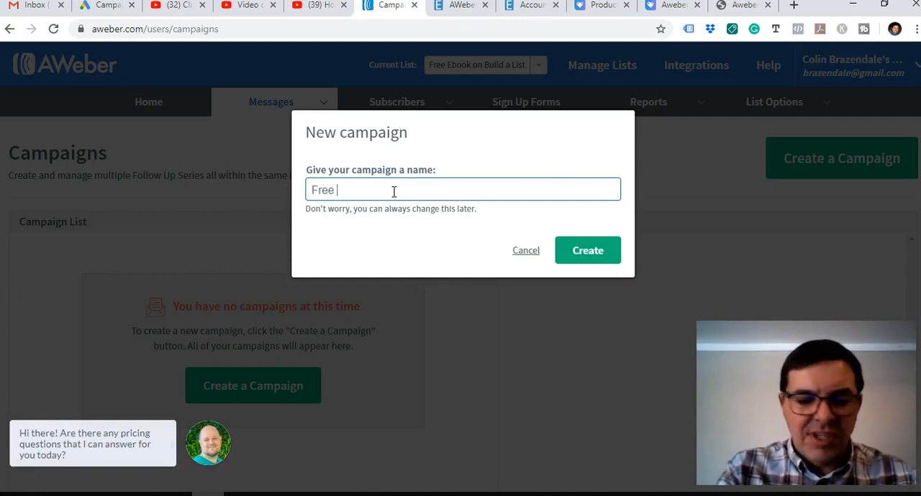
pyautogui.write('Ebook')
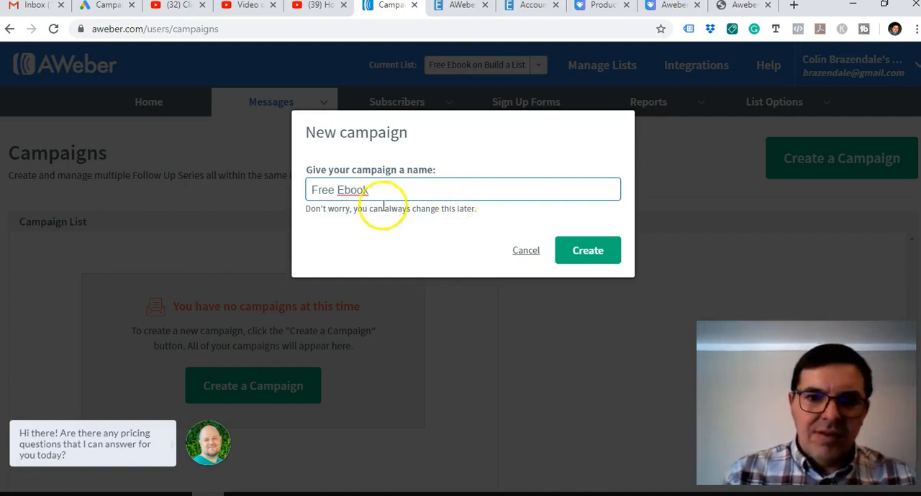
pyautogui.write('Aweber')
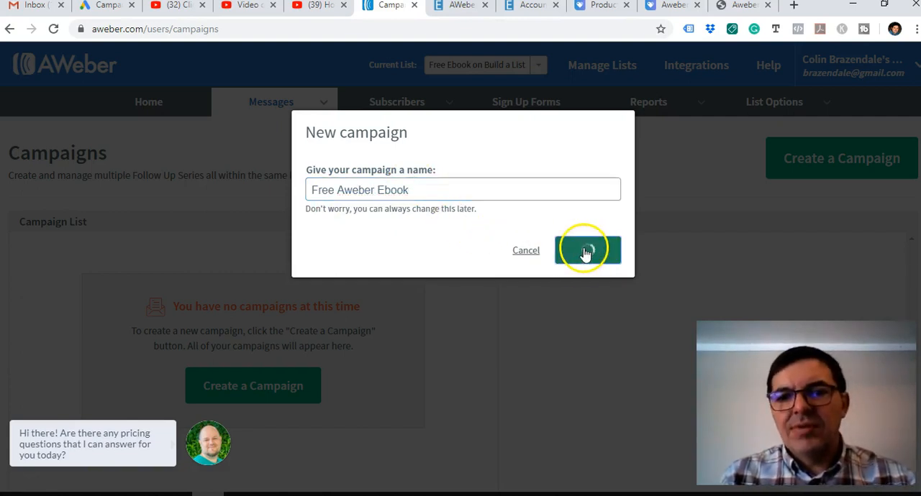
# Step: Create the campaign triggered On Subscribe, then add Send Message, a 1-day Wait and another Send Message
pyautogui.click(587, 248)
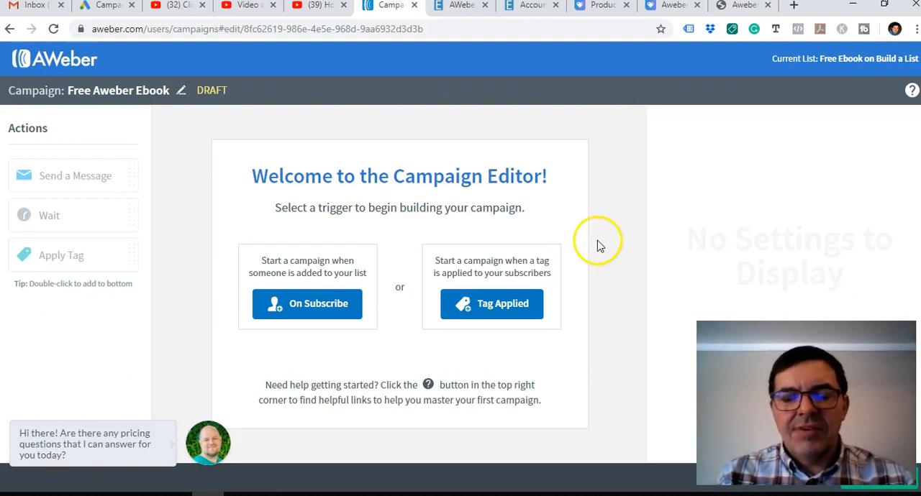
pyautogui.moveTo(315, 195)
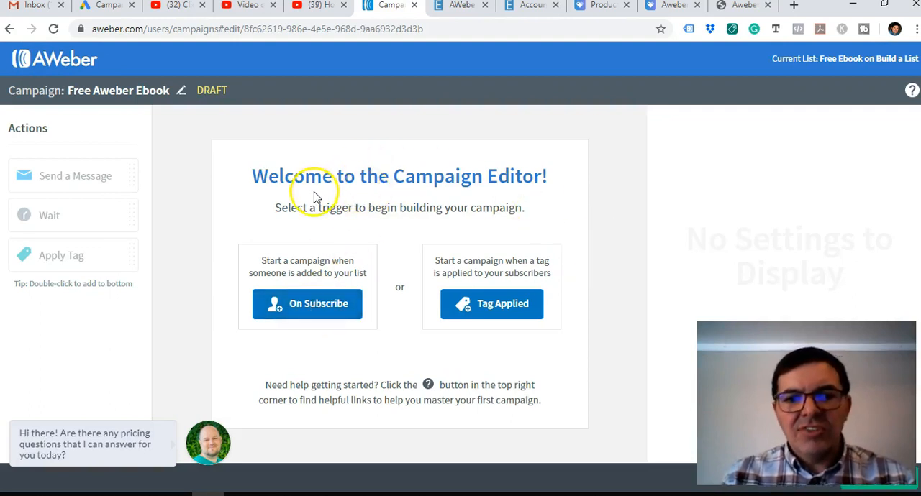
pyautogui.moveTo(406, 194)
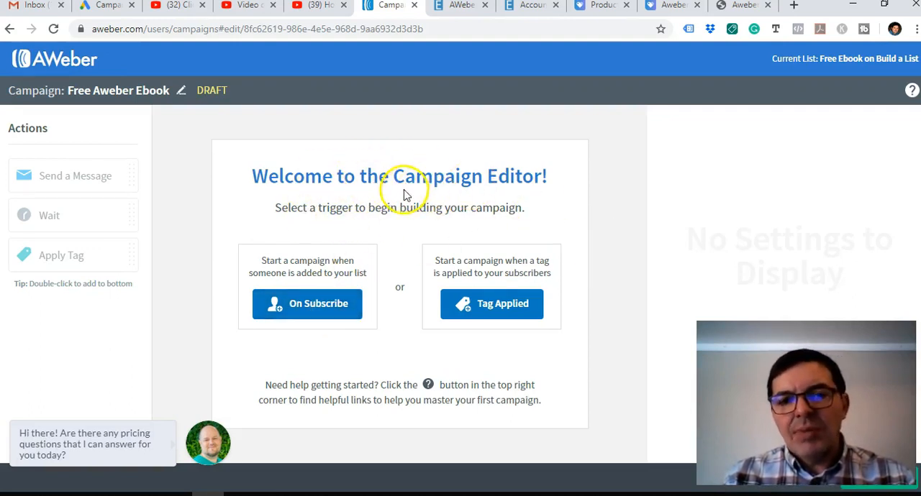
pyautogui.moveTo(338, 302)
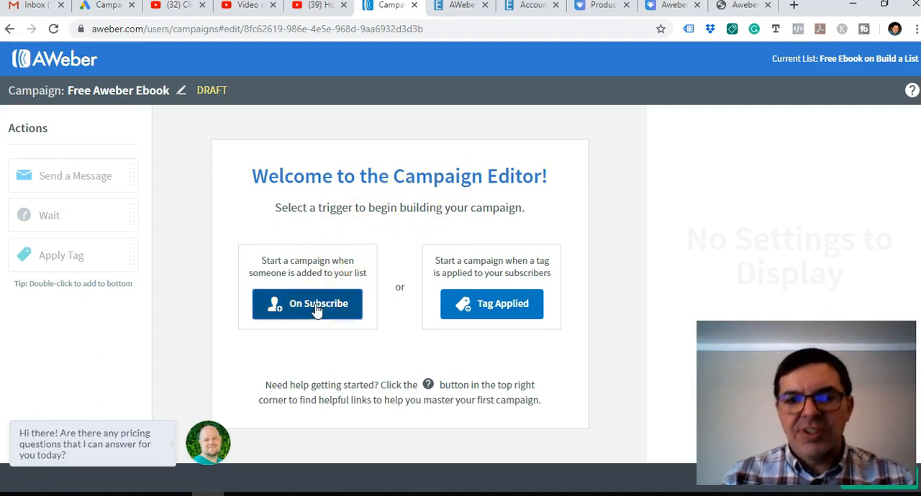
pyautogui.click(308, 302)
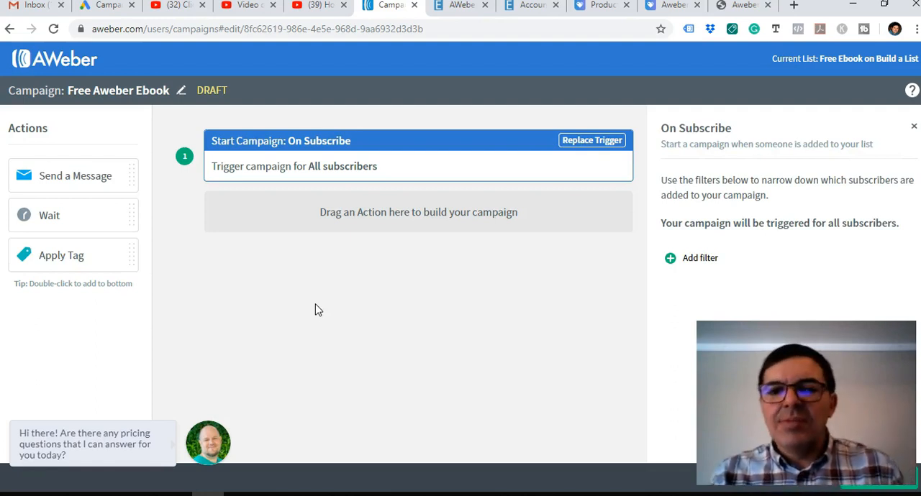
pyautogui.moveTo(91, 176)
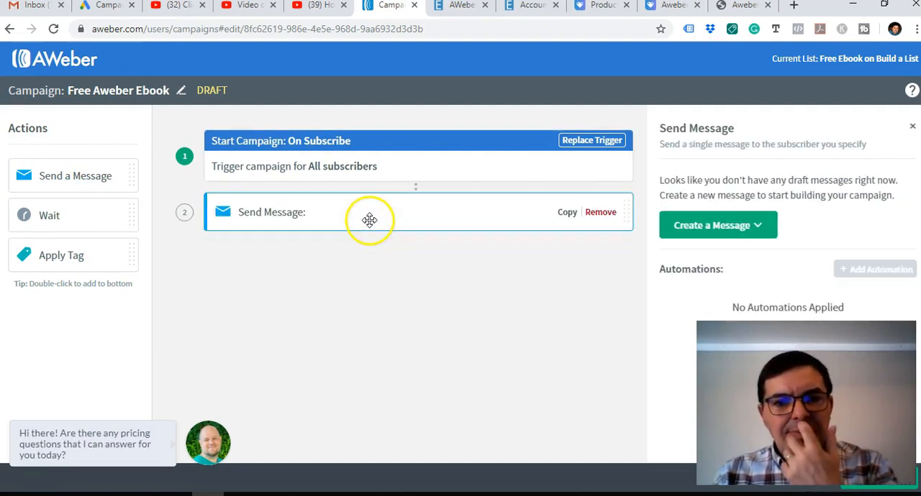
pyautogui.moveTo(49, 216); pyautogui.dragTo(281, 262)
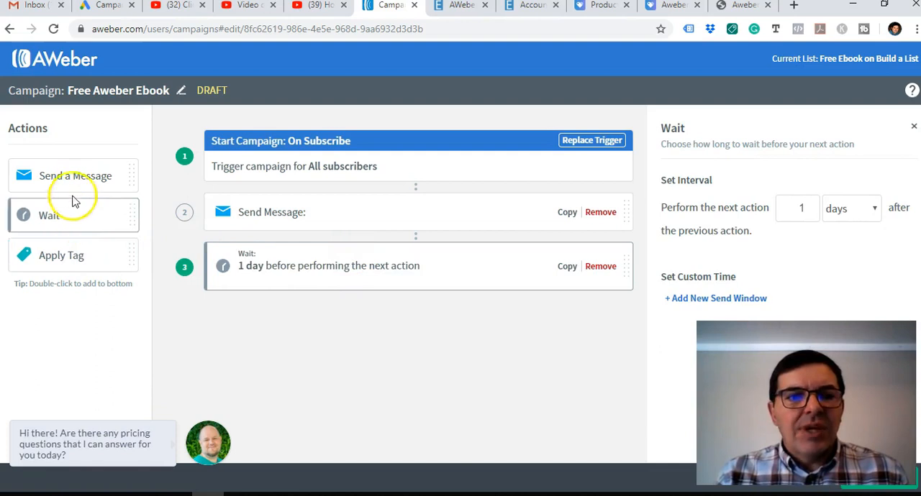
pyautogui.moveTo(75, 175); pyautogui.dragTo(351, 340)
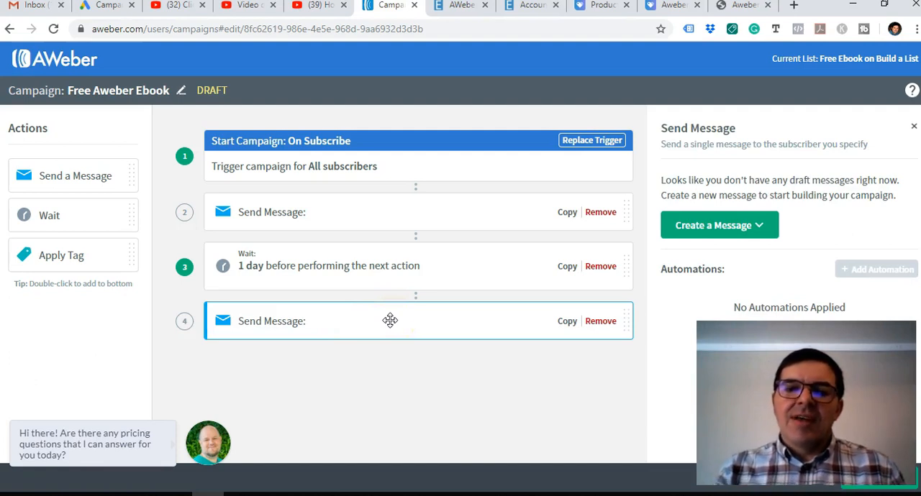
pyautogui.moveTo(460, 377)
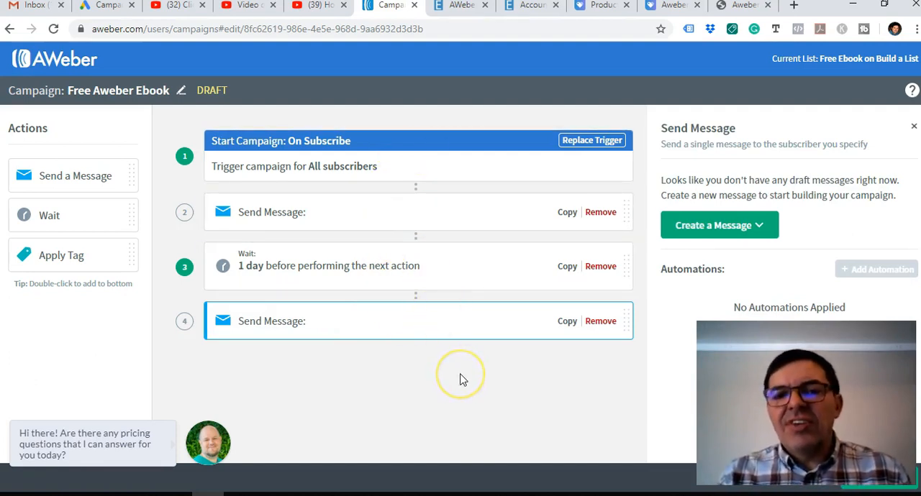
pyautogui.moveTo(464, 380)
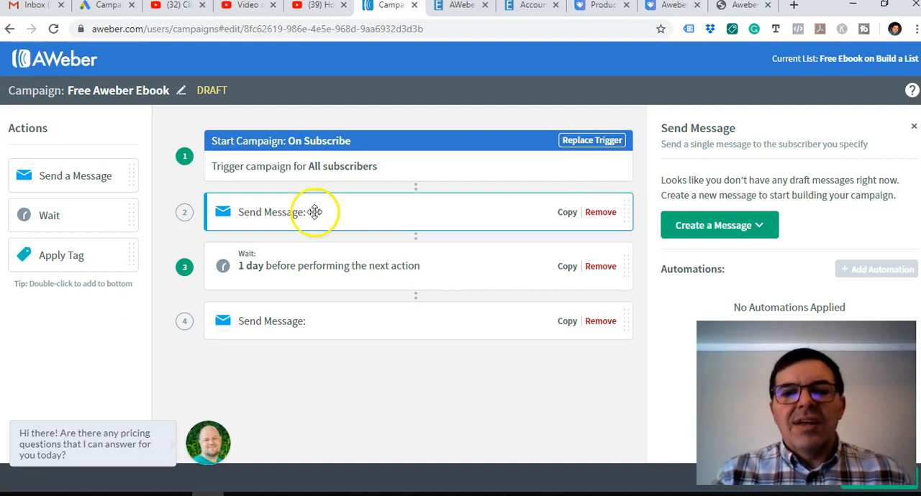
pyautogui.moveTo(274, 211)
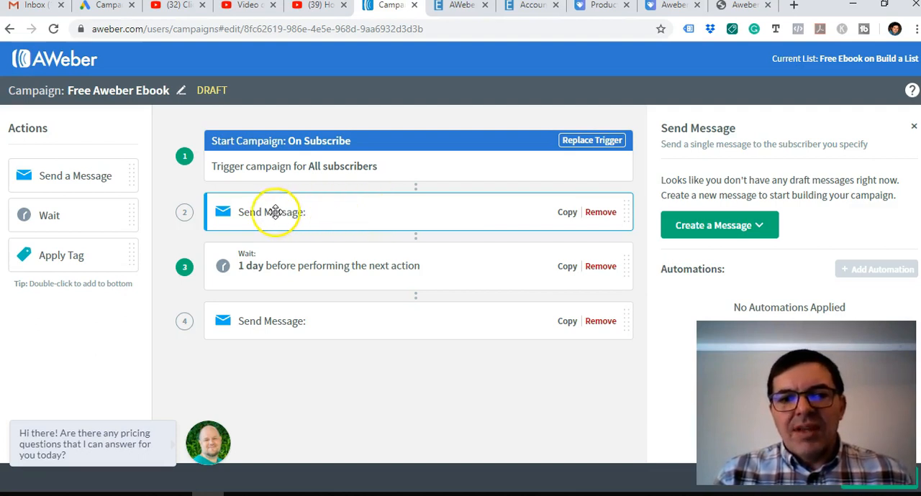
pyautogui.moveTo(268, 222)
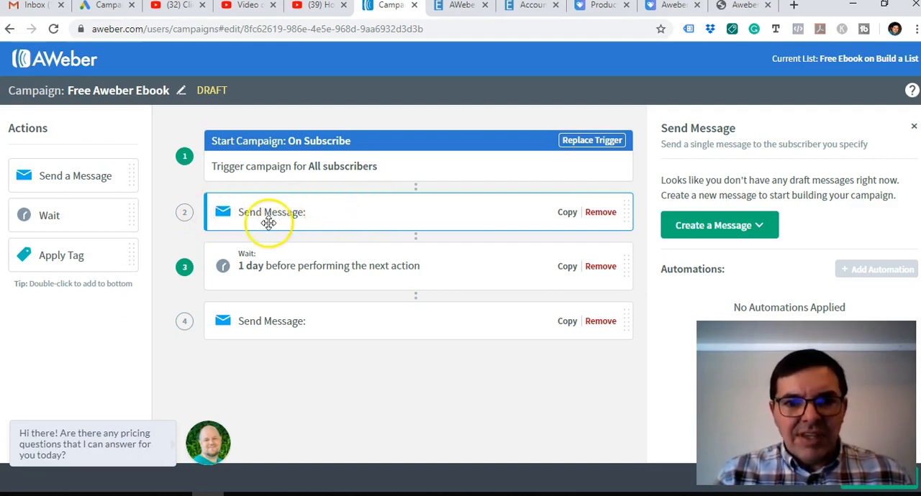
pyautogui.moveTo(720, 225)
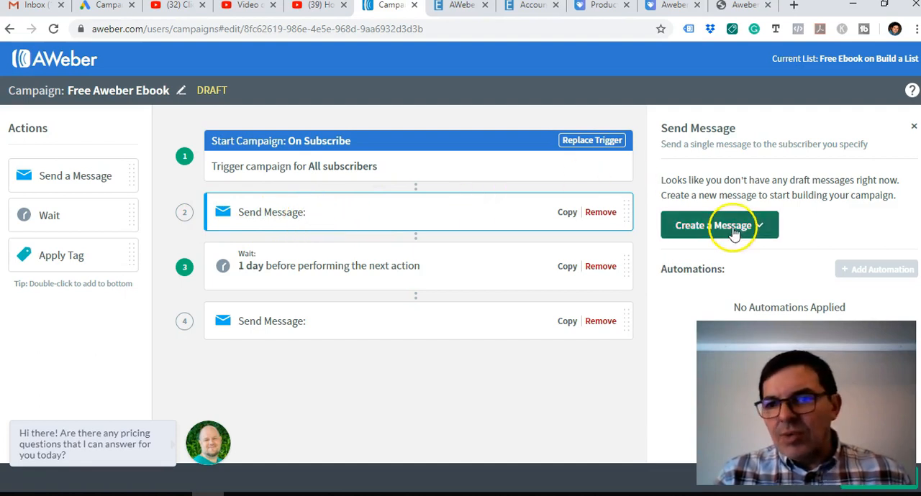
# Step: Begin creating a new message for the first Send Message step
pyautogui.click(720, 224)
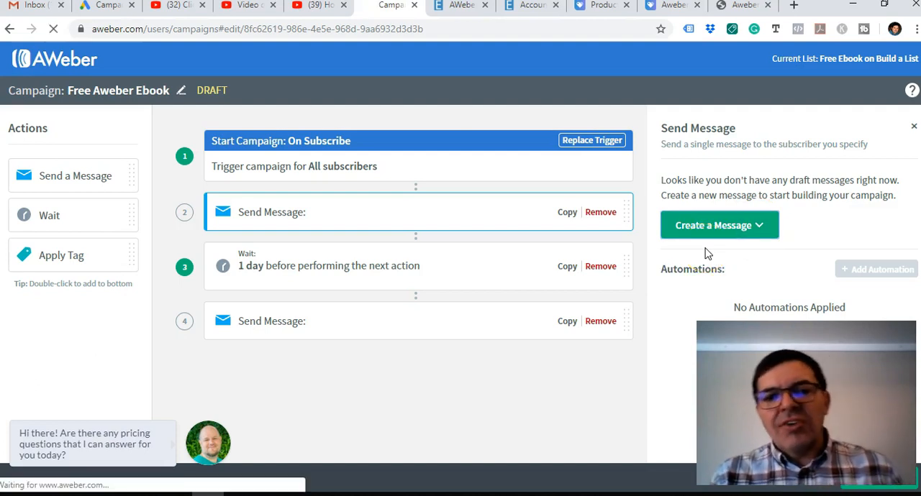
# Step: Load the drag-and-drop message editor and select the default greeting text block
pyautogui.click(714, 225)
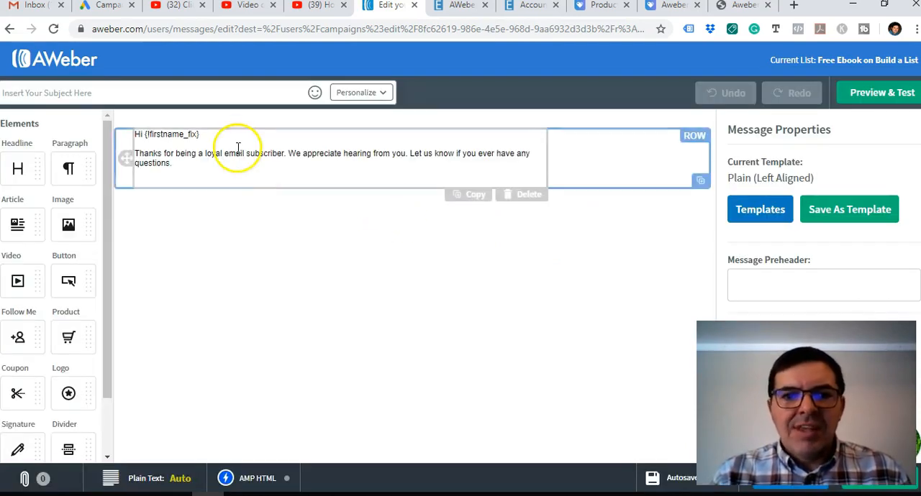
pyautogui.moveTo(267, 171)
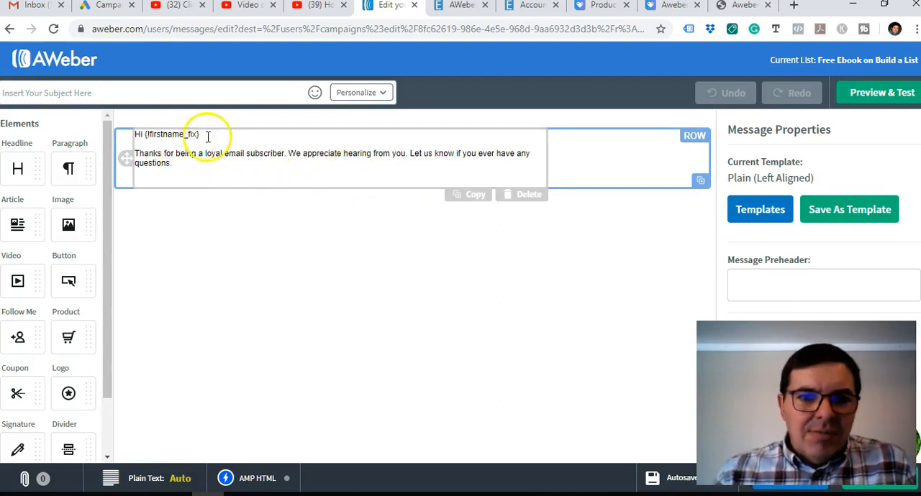
pyautogui.moveTo(225, 161)
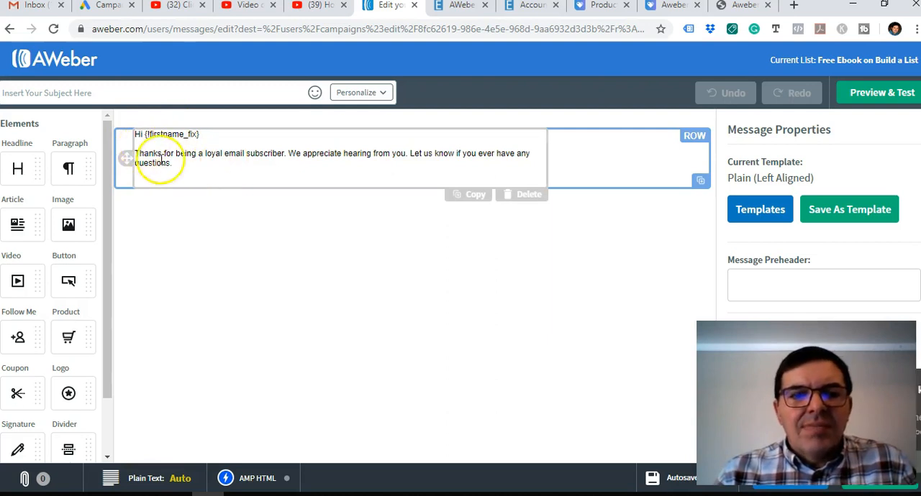
pyautogui.click(410, 324)
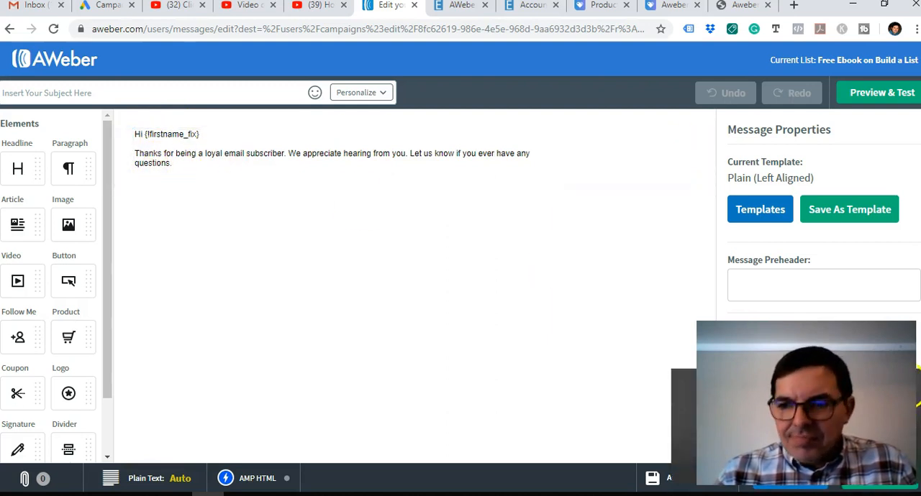
# Step: Write the thank-you line for joining 'my Aweber List' in the message body
pyautogui.click(244, 153)
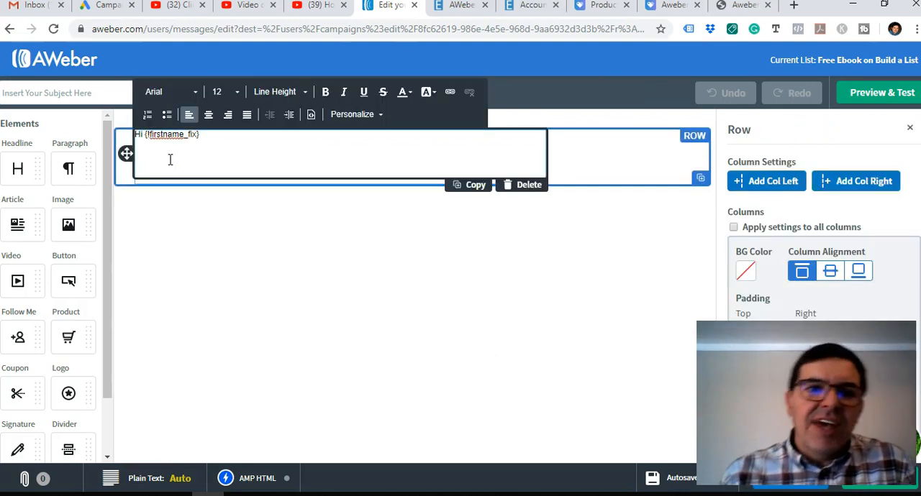
pyautogui.moveTo(161, 155)
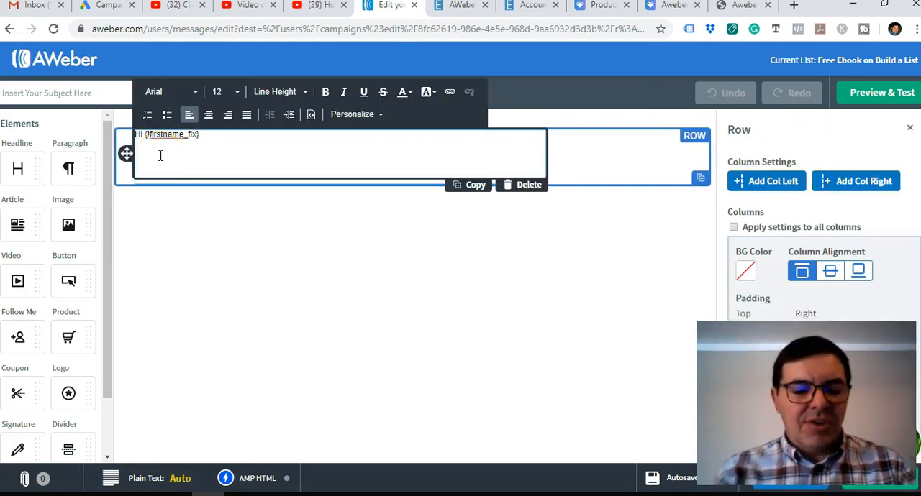
pyautogui.write('T')
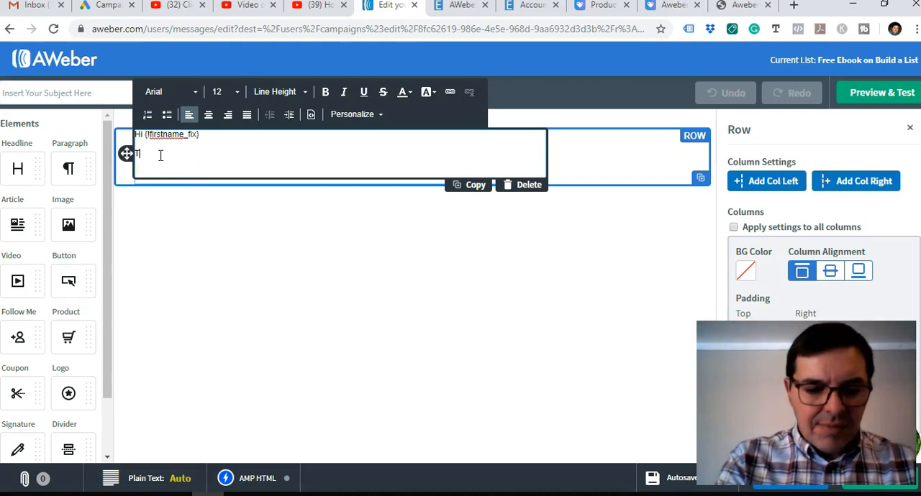
pyautogui.write('Thank You')
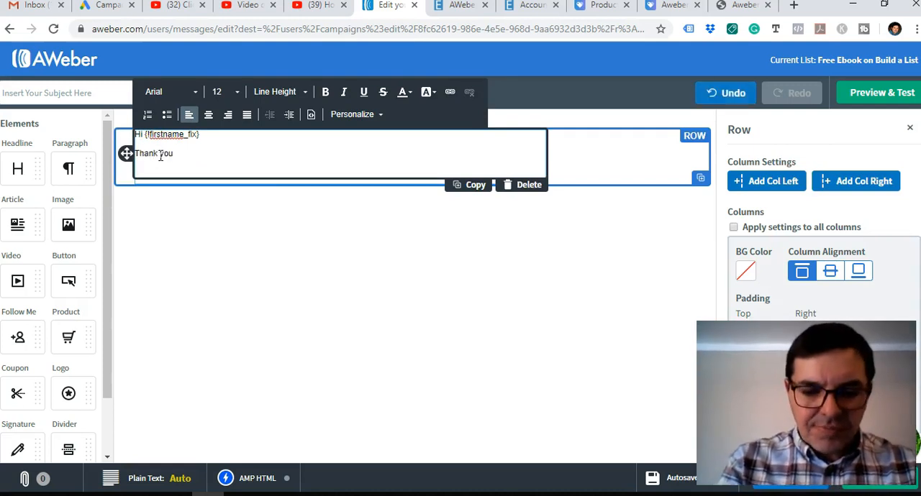
pyautogui.write('once a')
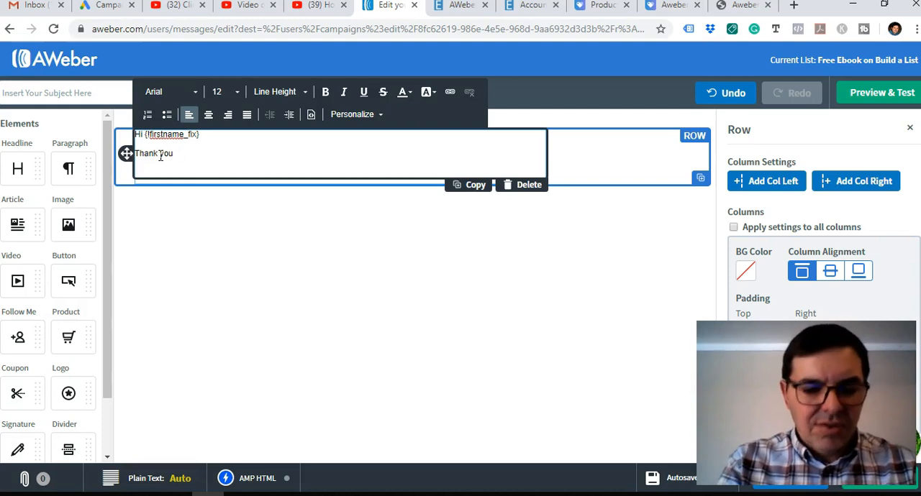
pyautogui.write('for joining')
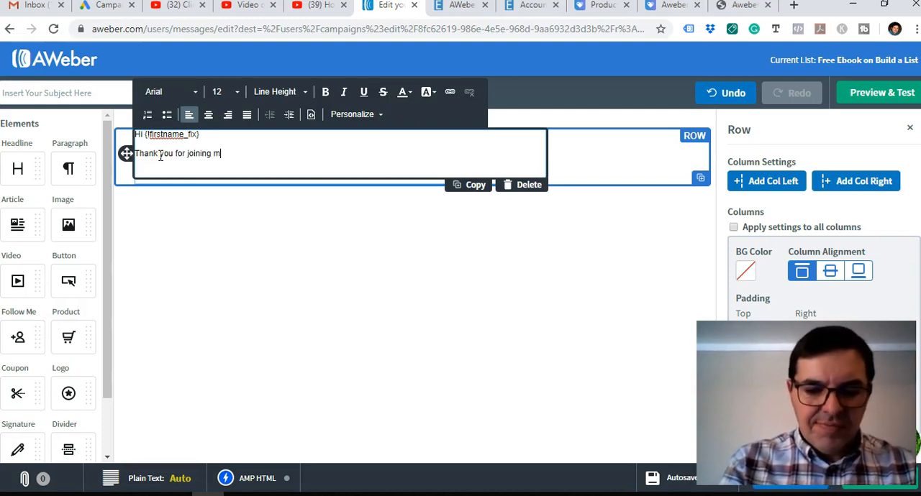
pyautogui.write('my')
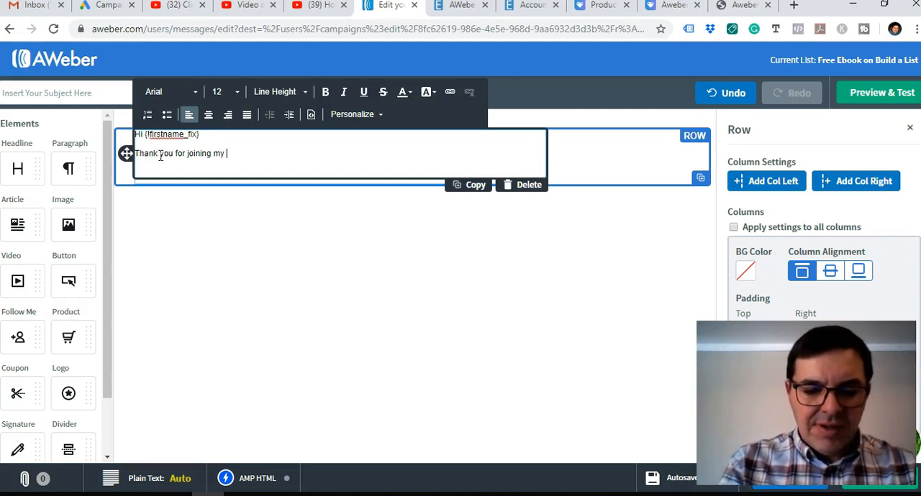
pyautogui.write('Aweber')
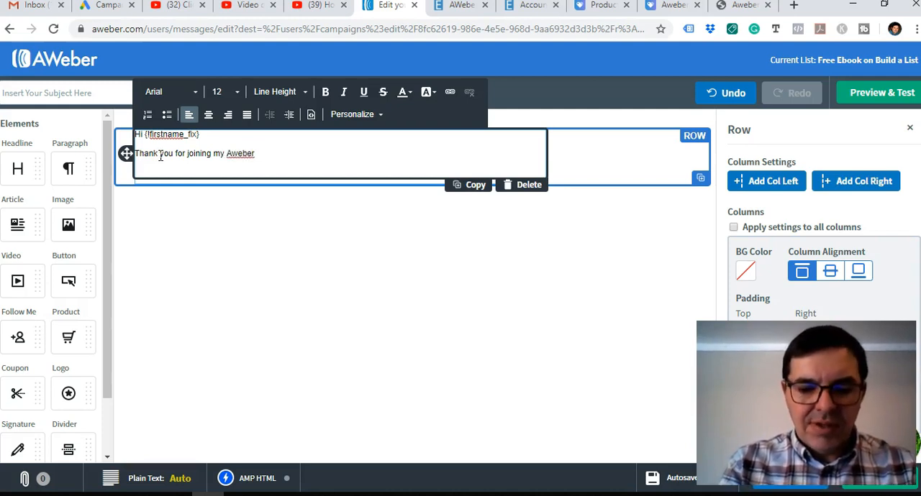
pyautogui.write('List')
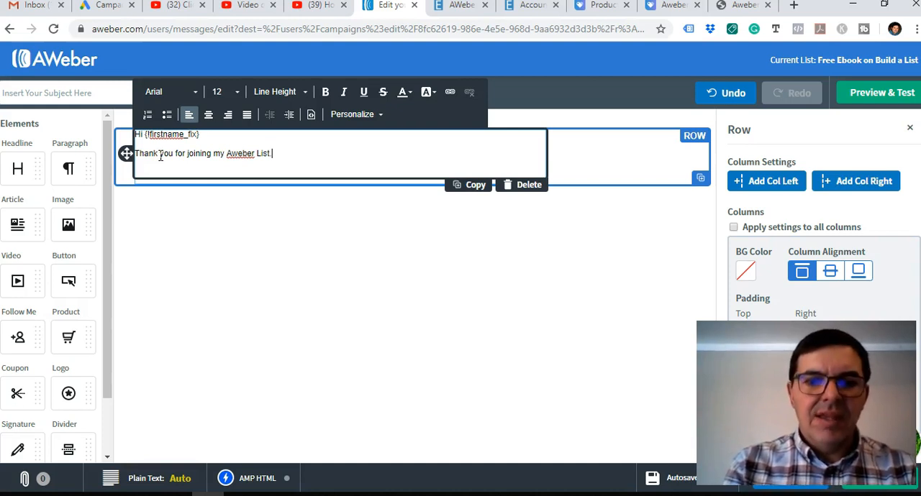
# Step: Add the line 'Here is the download link to your free Aweber ebook:'
pyautogui.write('Here is the link')
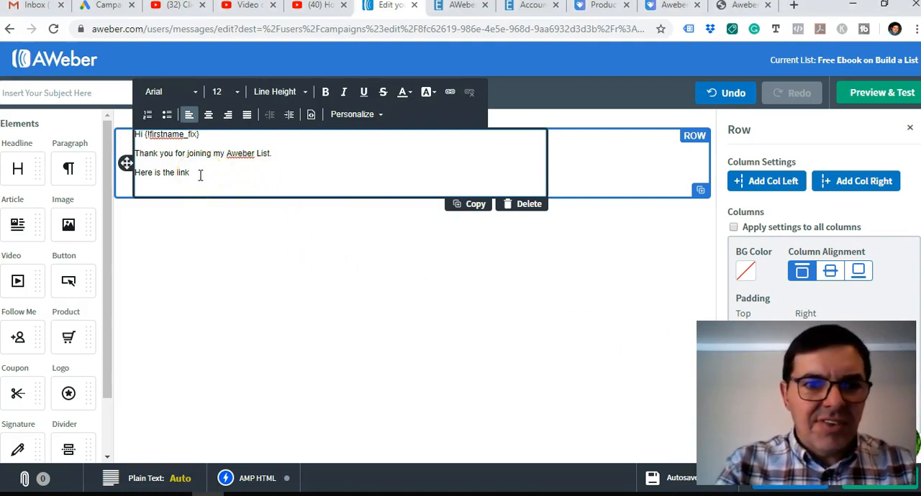
pyautogui.write('d')
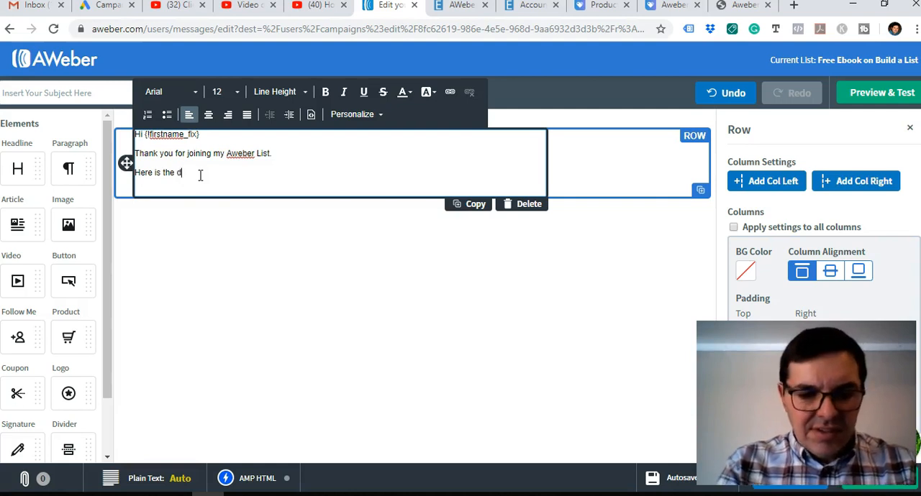
pyautogui.write('ownload')
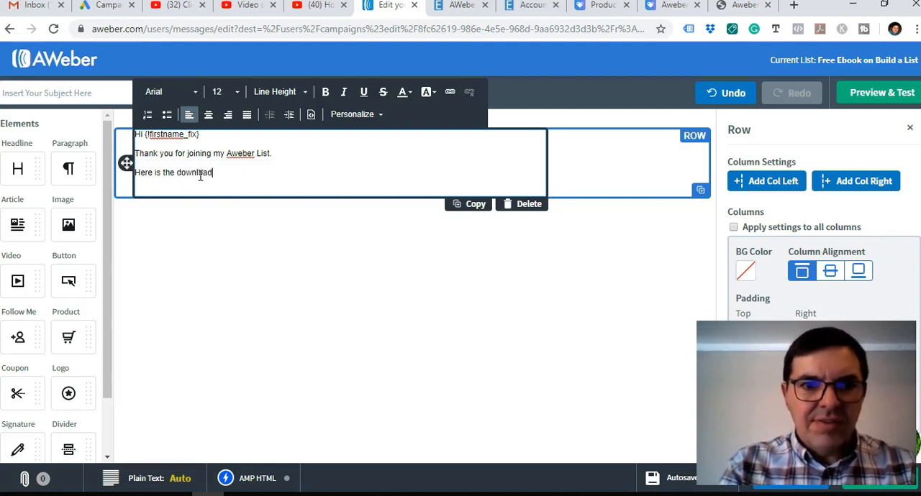
pyautogui.write('link')
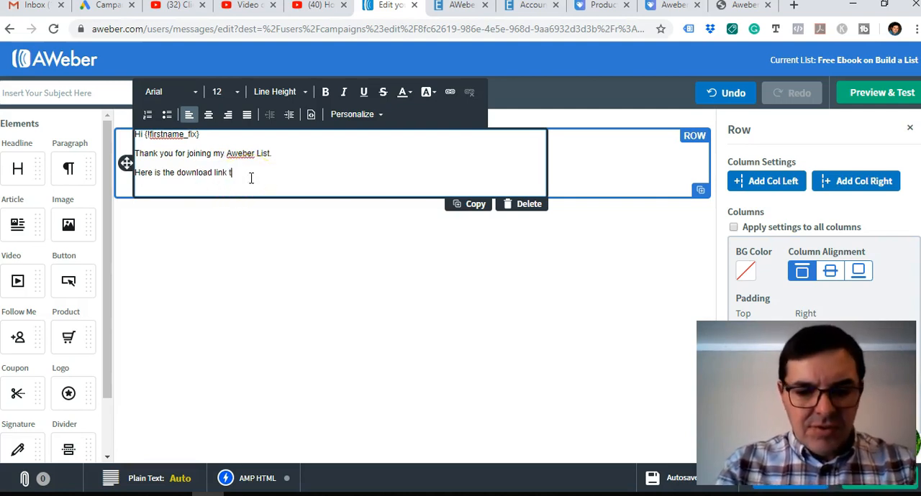
pyautogui.write('to your')
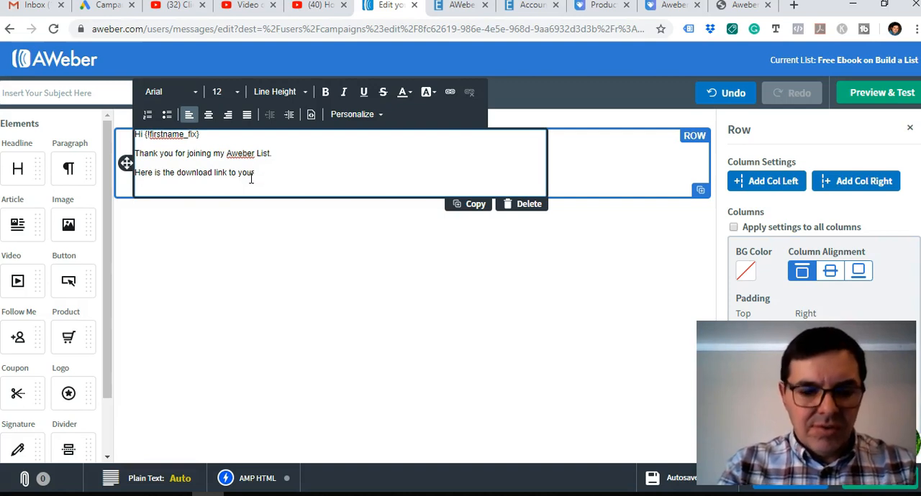
pyautogui.write('free')
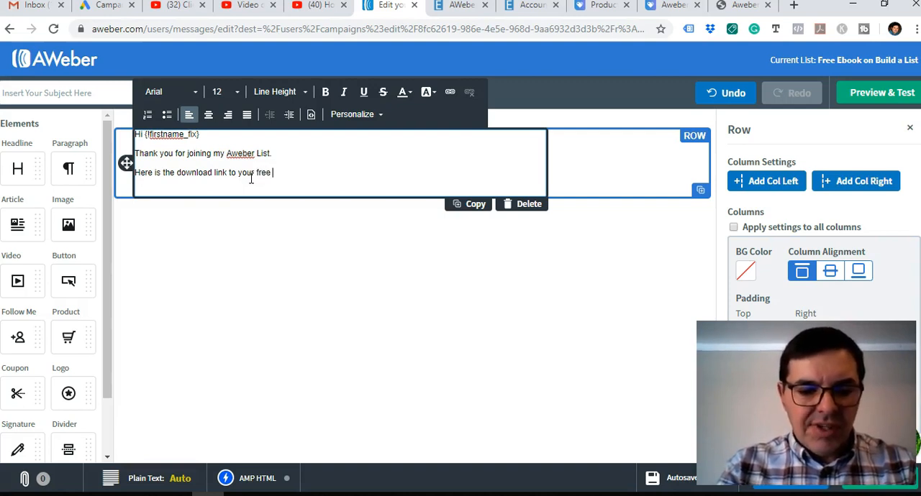
pyautogui.write('Awbe')
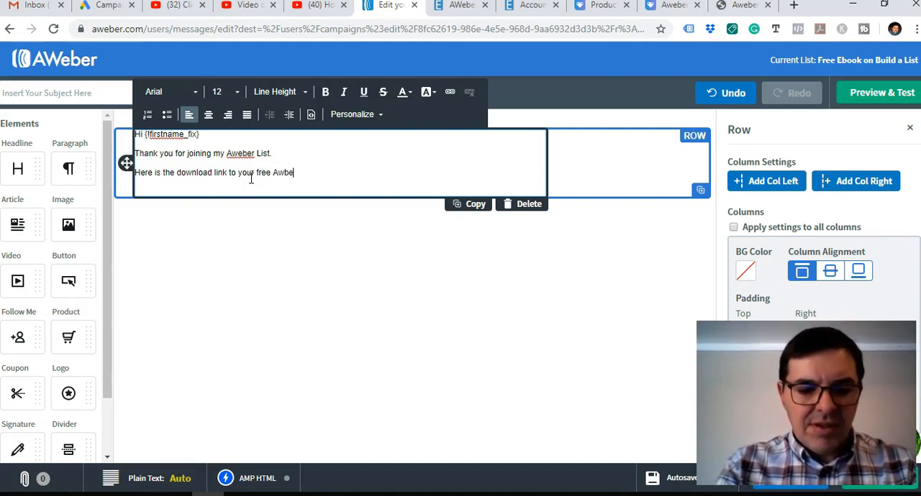
pyautogui.press('Backspace')
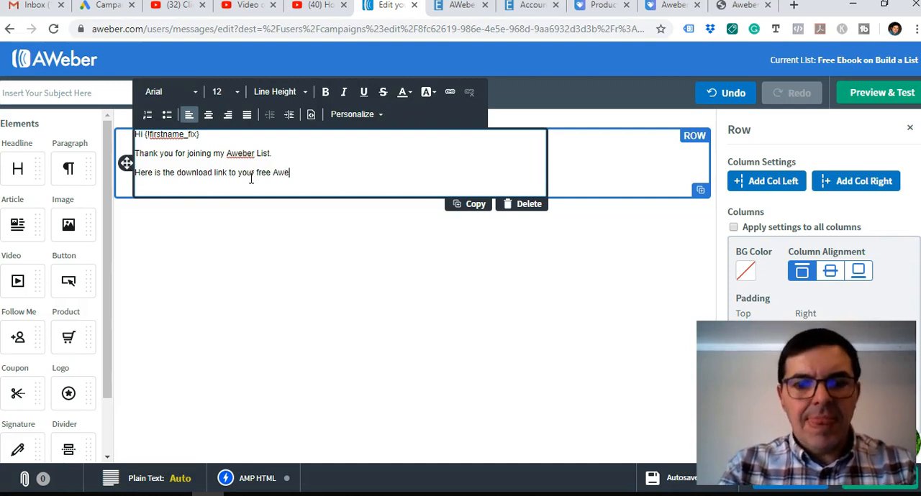
pyautogui.write('ber')
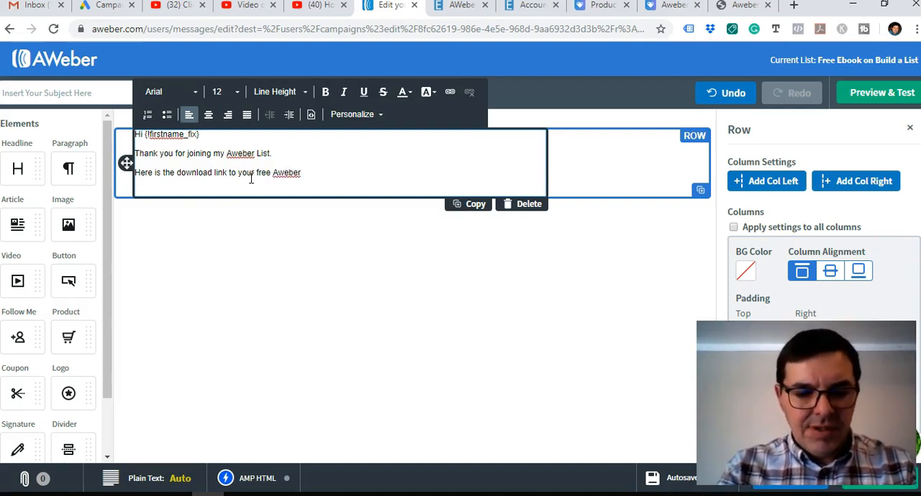
pyautogui.write('ebook')
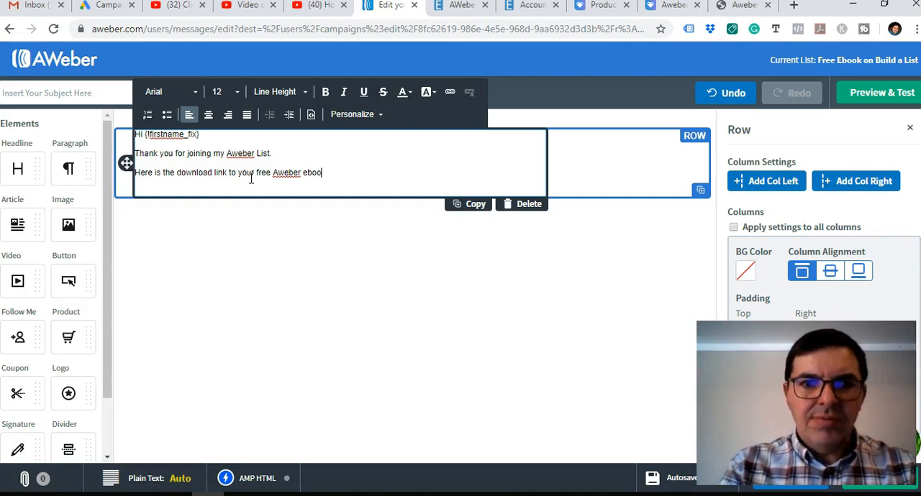
pyautogui.write('k:')
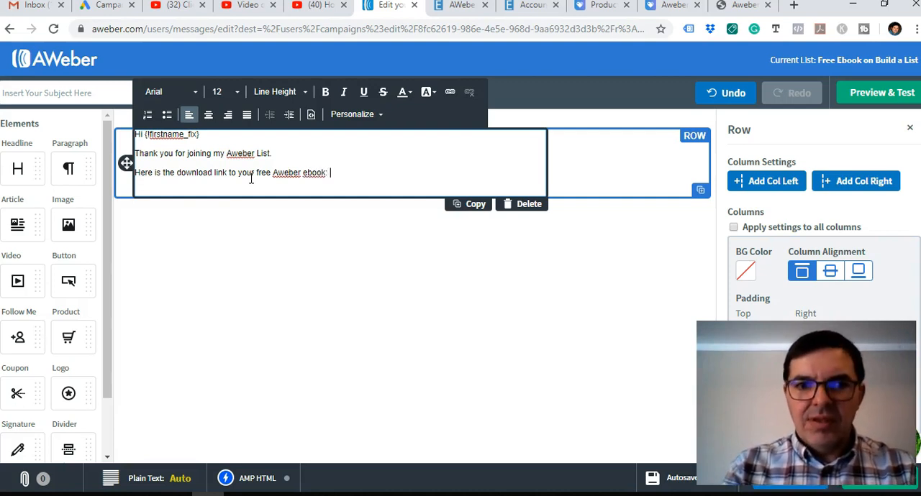
pyautogui.moveTo(603, 6)
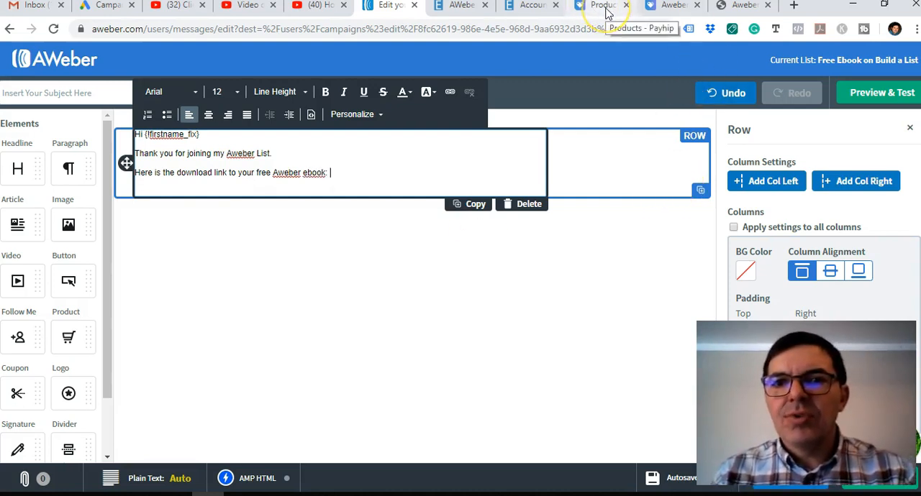
# Step: Copy the Payhip ebook page address and return to the AWeber email editor
pyautogui.click(602, 6)
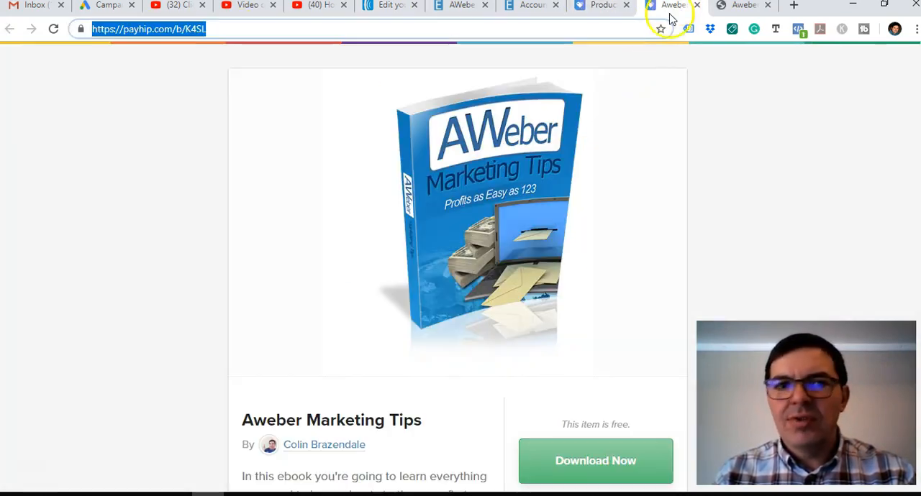
pyautogui.rightClick(149, 29)
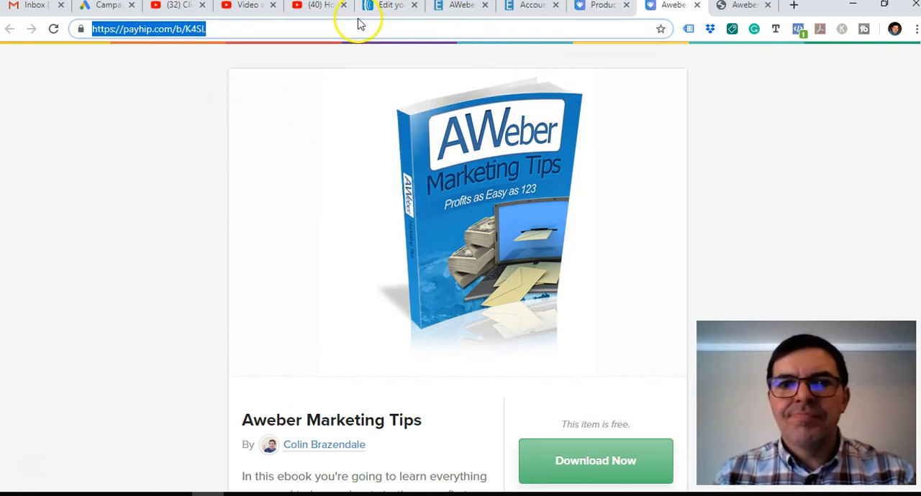
pyautogui.click(389, 5)
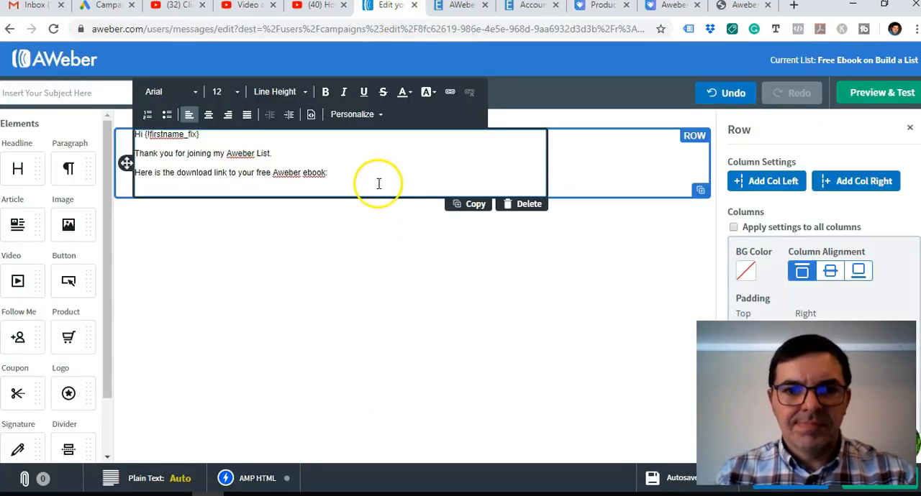
pyautogui.write('https://payhip.com/b/K4SL')
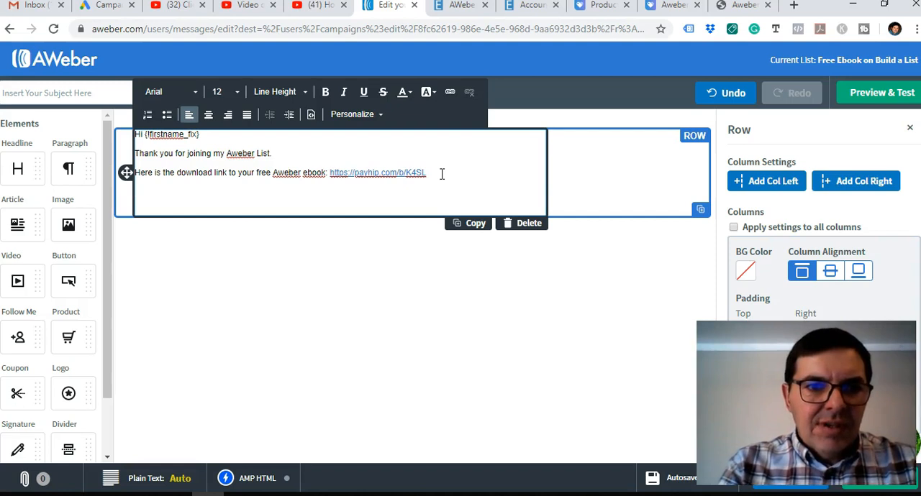
pyautogui.write('T')
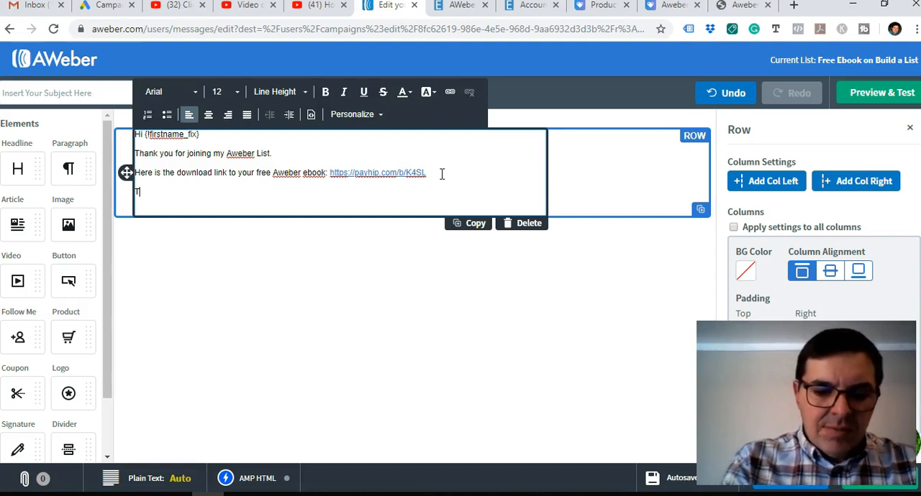
pyautogui.write('o your s')
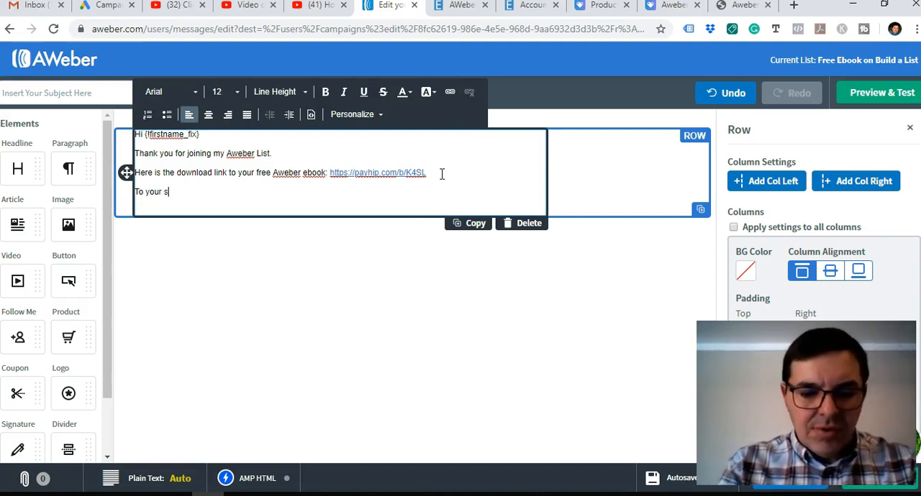
pyautogui.write('uccedd')
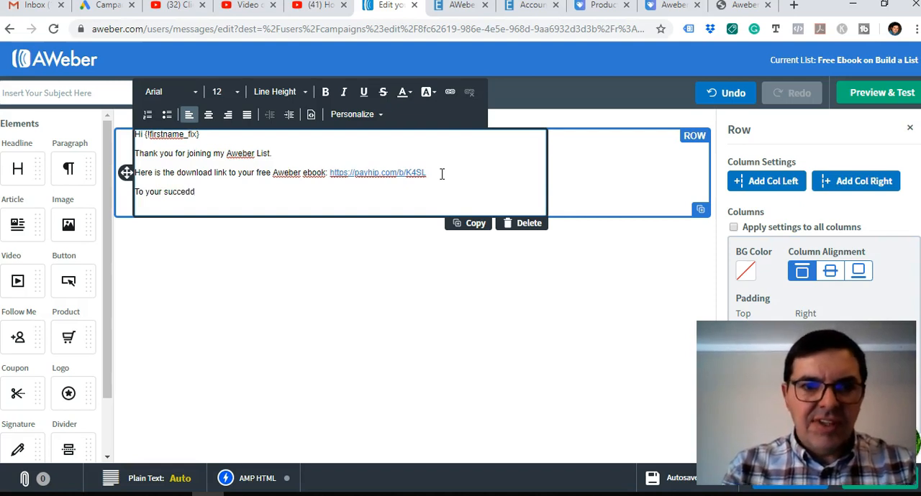
pyautogui.write('success')
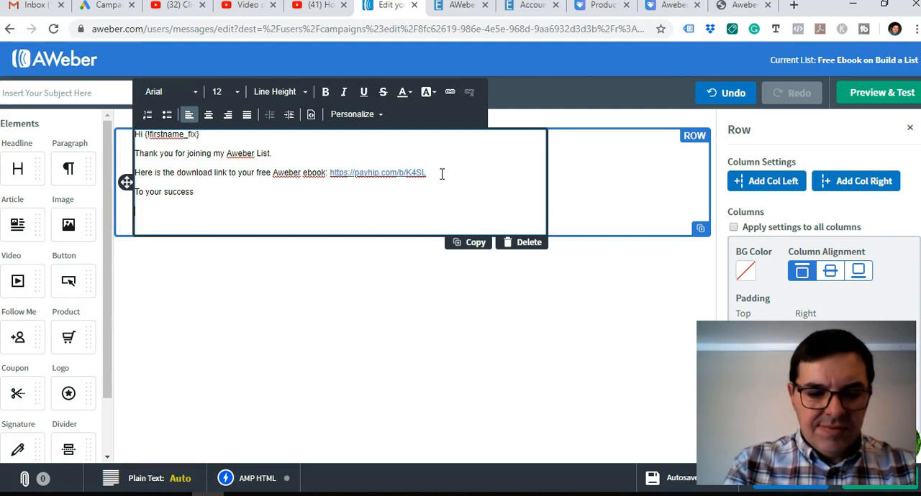
pyautogui.write('Regards')
pyautogui.write('Coll')
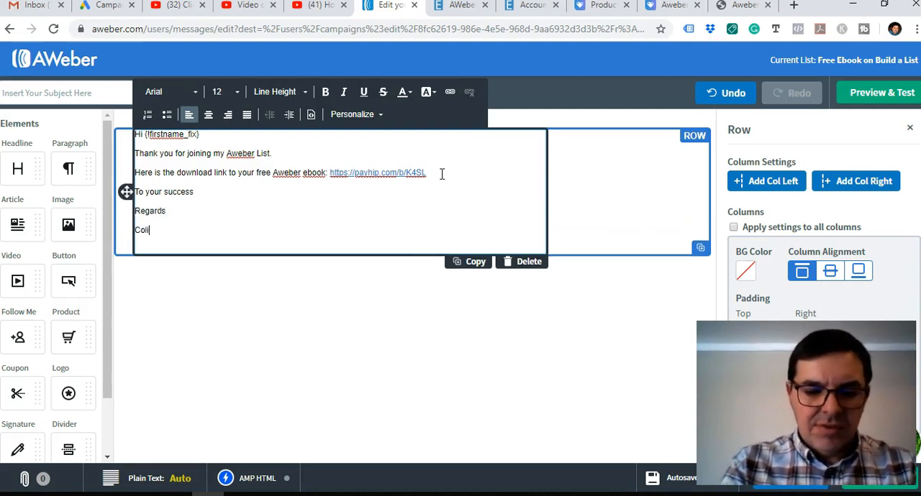
pyautogui.write('in Brazendale')
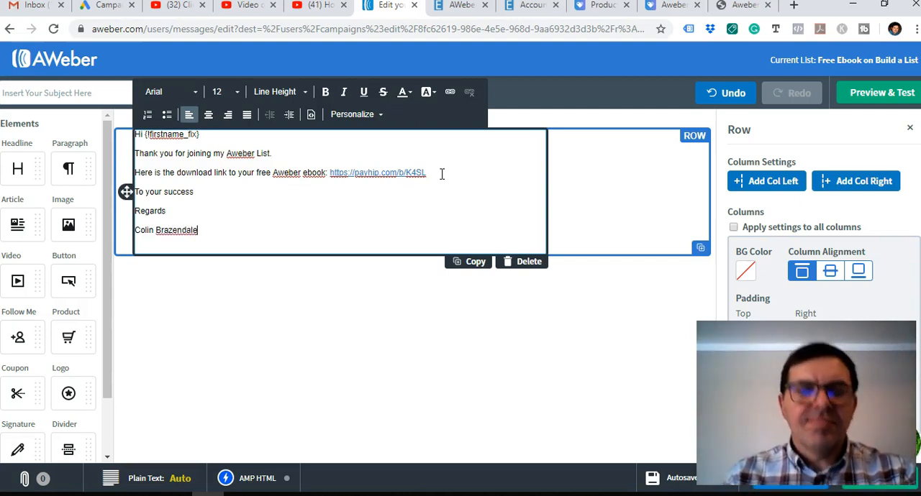
pyautogui.moveTo(81, 200)
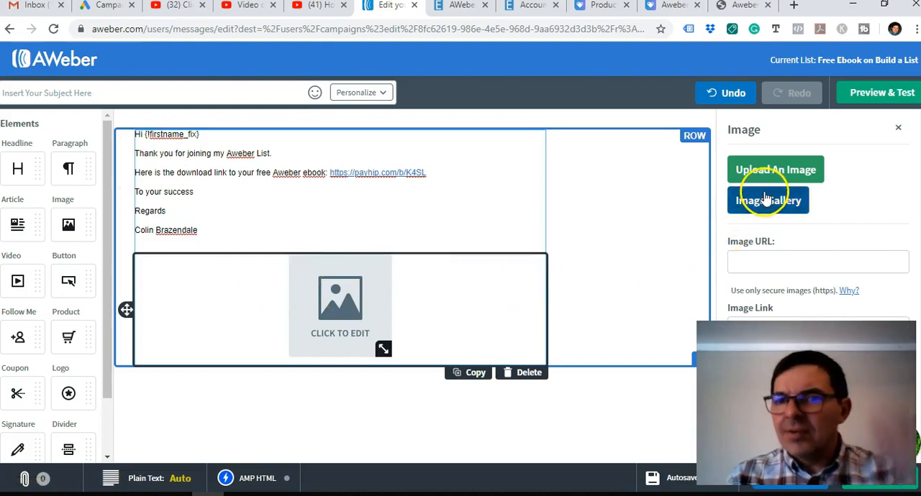
# Step: Insert the sender's thumbs-up photo from the Image Gallery below the sign-off, aligned left
pyautogui.click(775, 170)
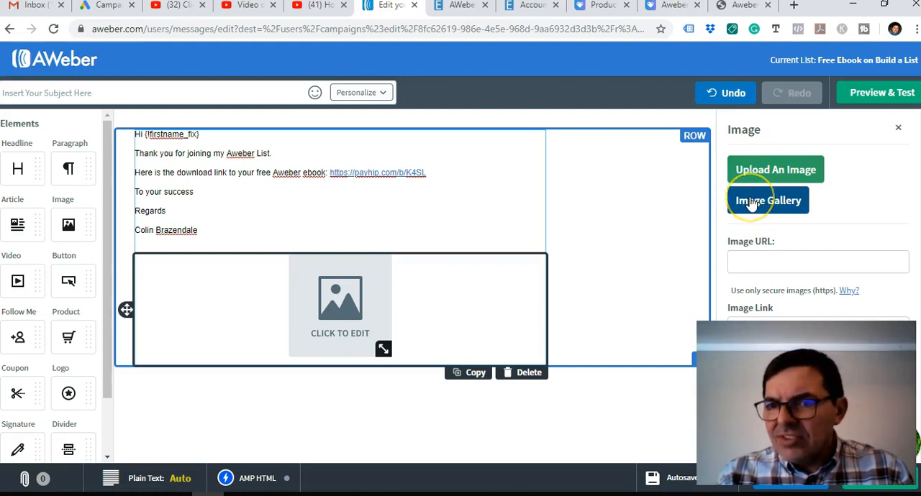
pyautogui.moveTo(768, 200)
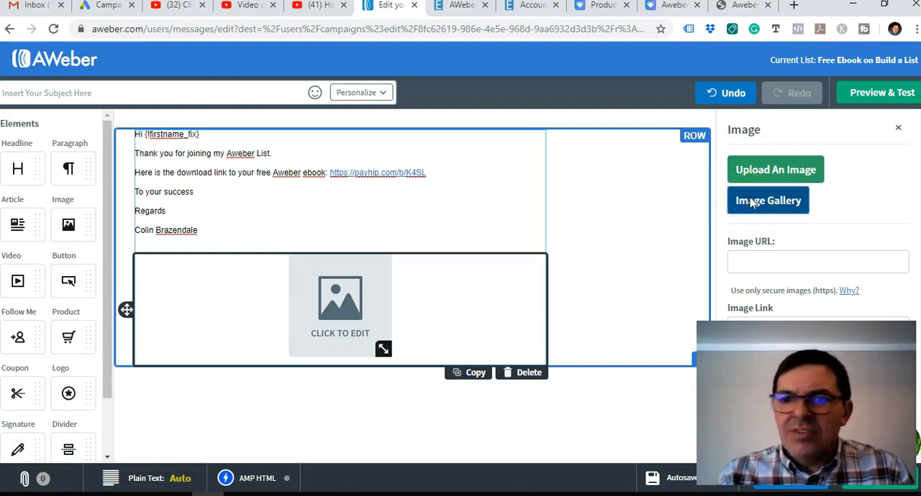
pyautogui.click(768, 200)
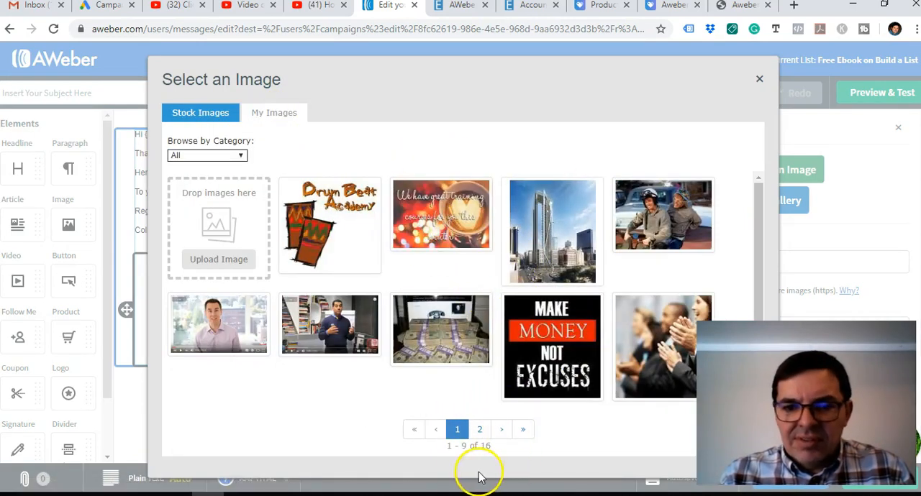
pyautogui.click(479, 429)
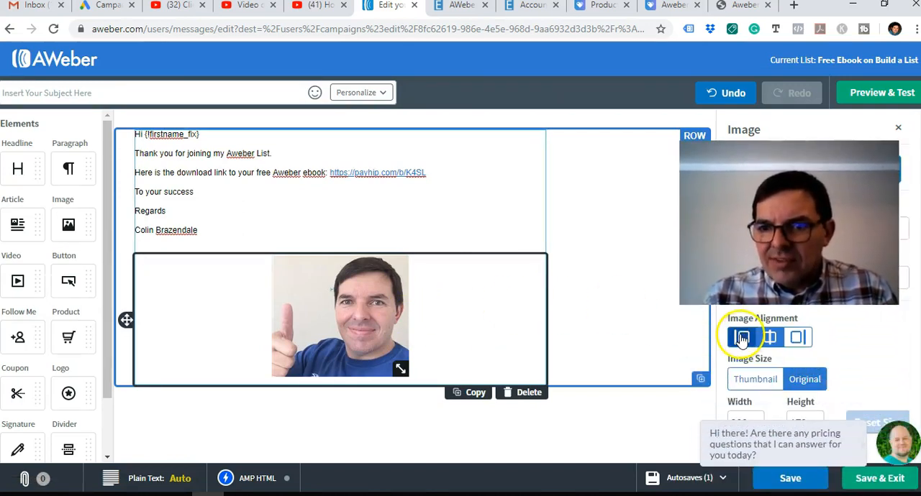
pyautogui.click(742, 337)
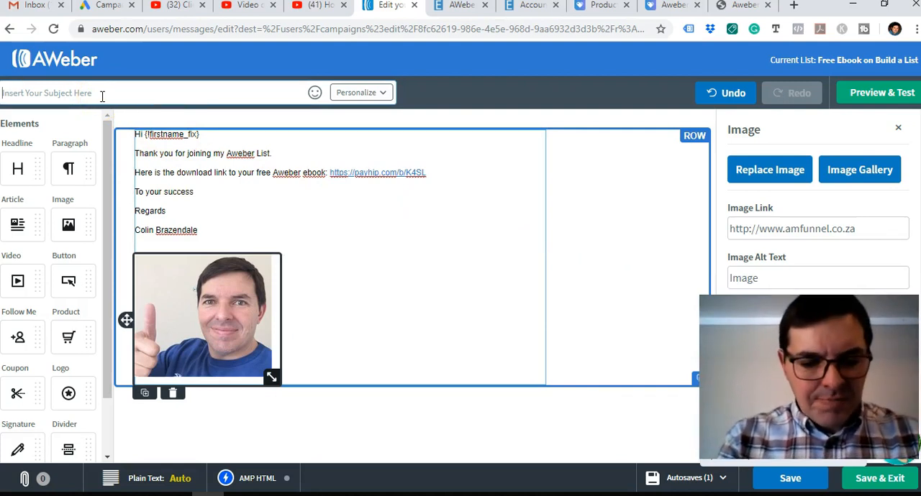
# Step: Enter the subject line 'Here is your Free Aweber Ebook download link'
pyautogui.write('Here is')
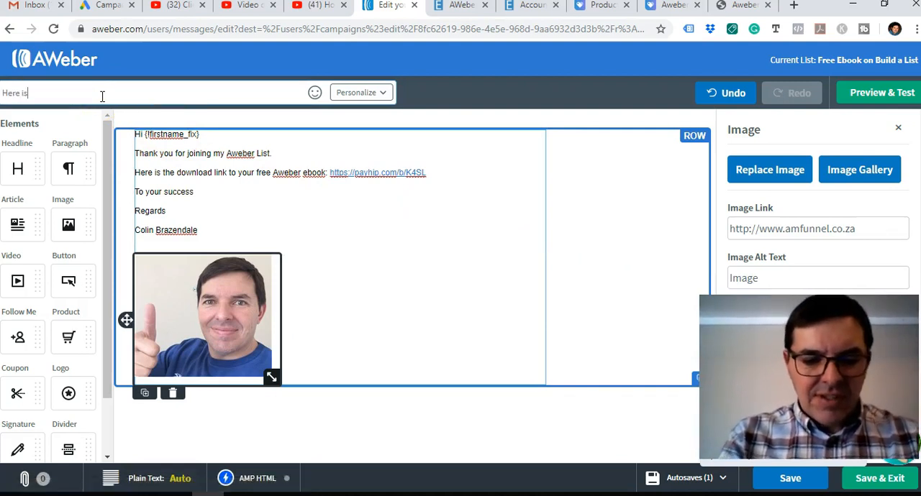
pyautogui.write('your Free')
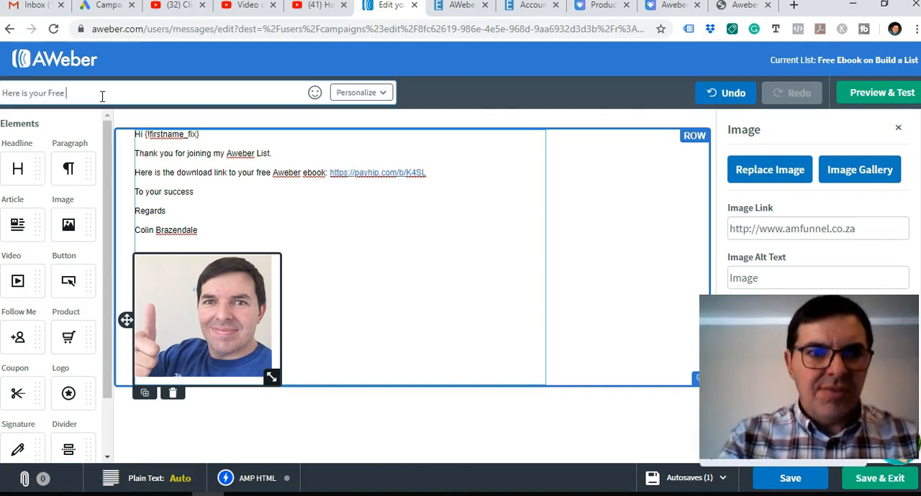
pyautogui.write('Aweber')
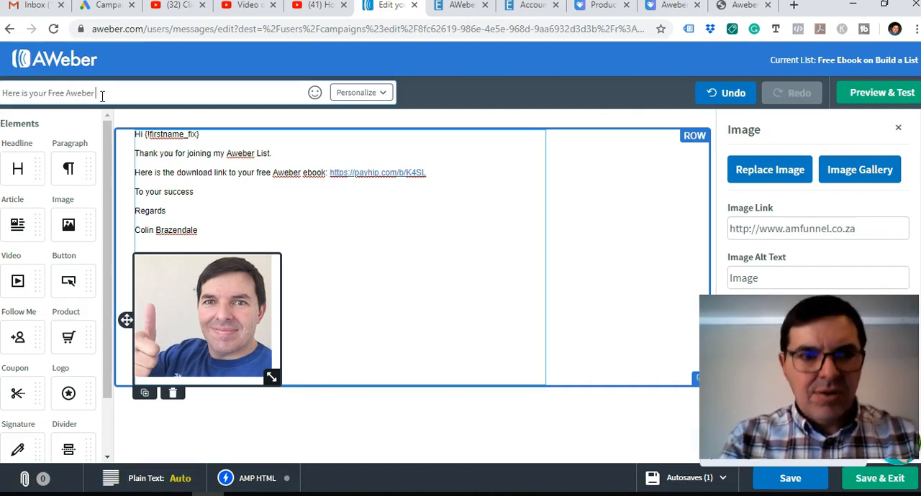
pyautogui.write('Ebook')
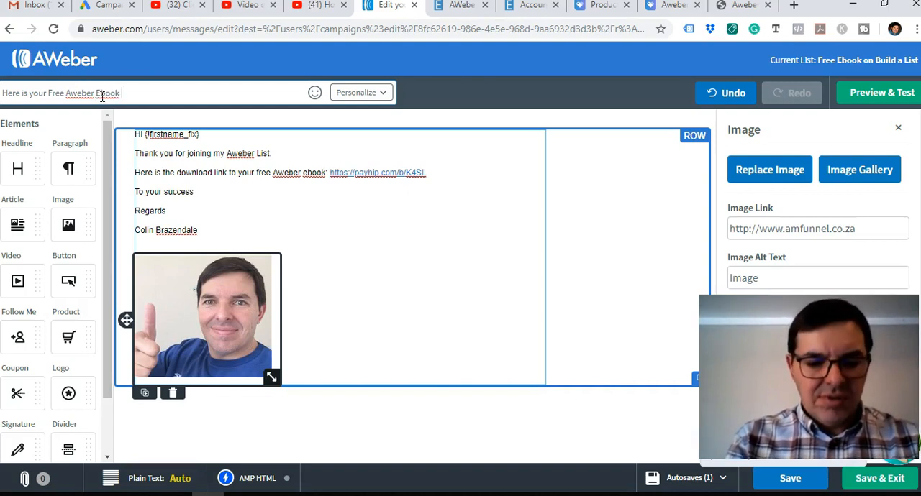
pyautogui.write('download link')
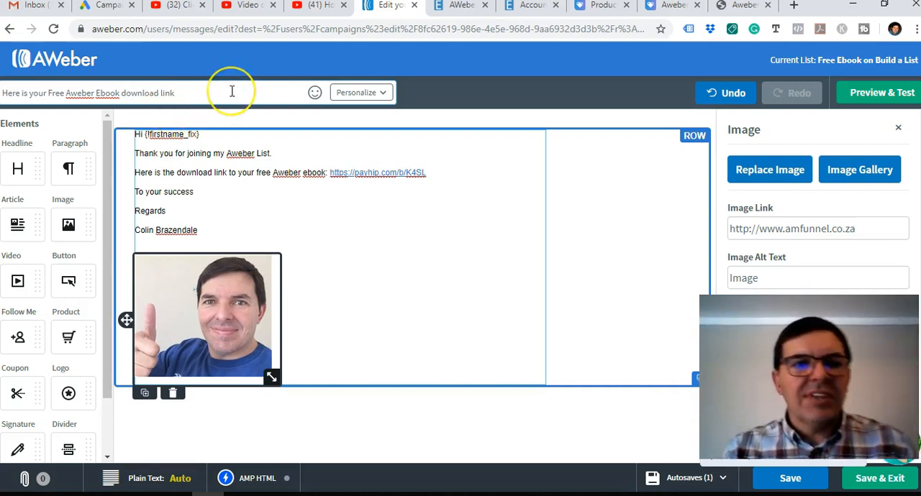
pyautogui.moveTo(662, 194)
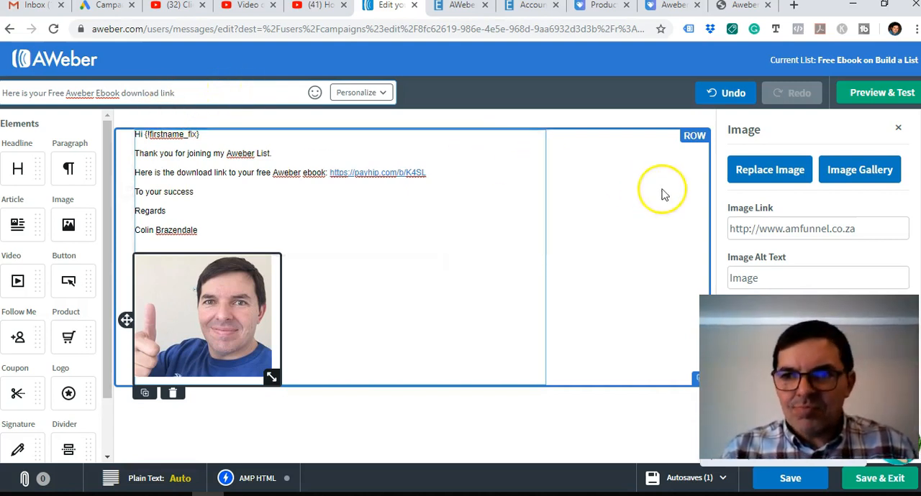
pyautogui.moveTo(274, 143)
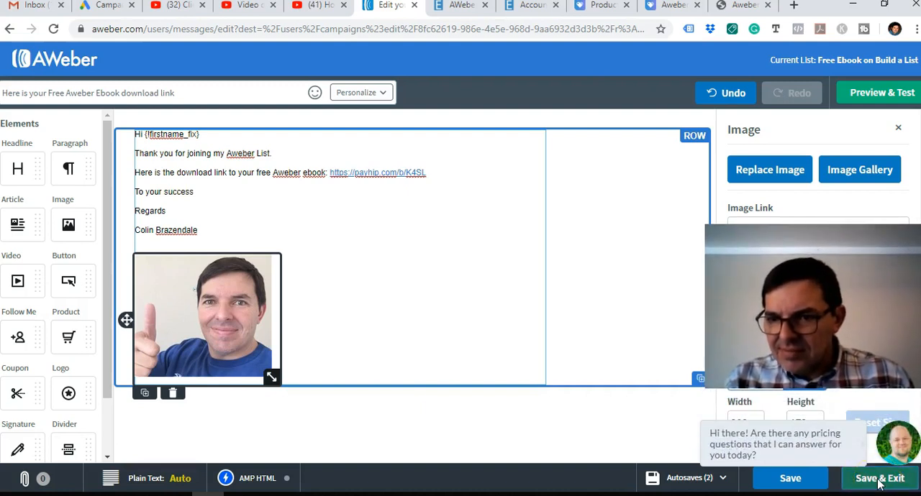
# Step: Save the welcome email, inspect the empty second message step, then save and exit the campaign
pyautogui.click(881, 478)
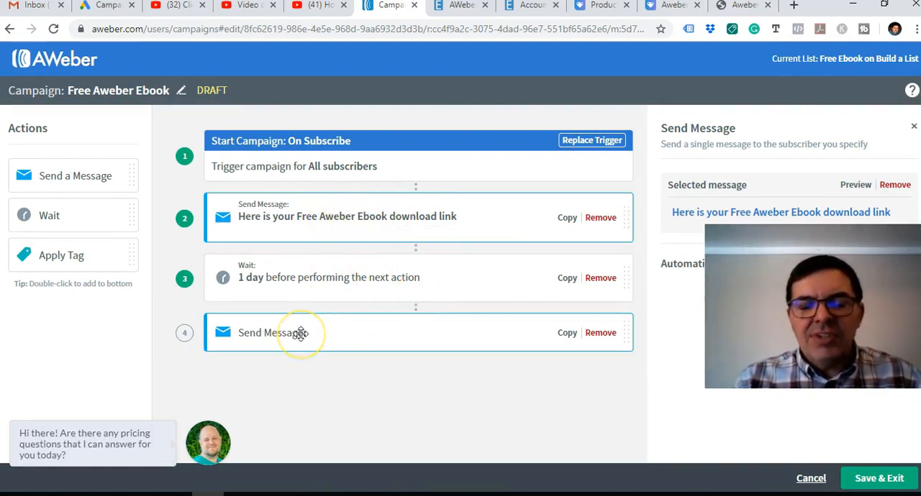
pyautogui.click(302, 333)
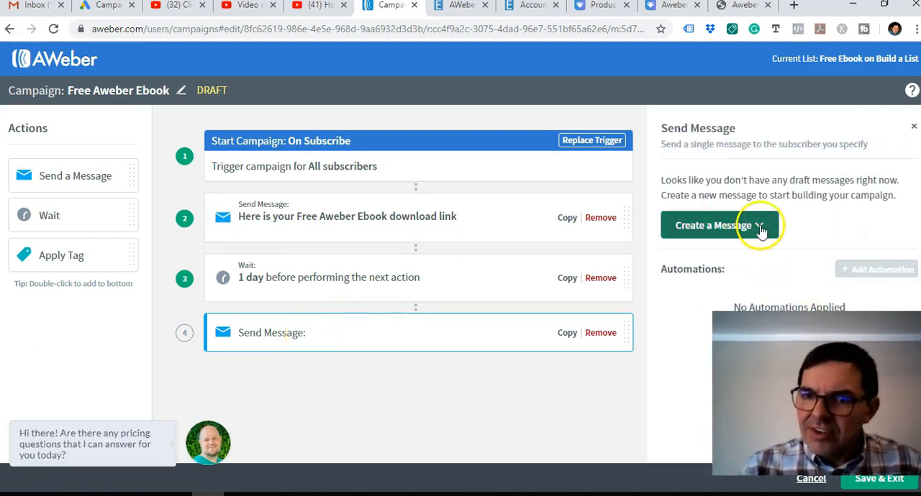
pyautogui.click(714, 225)
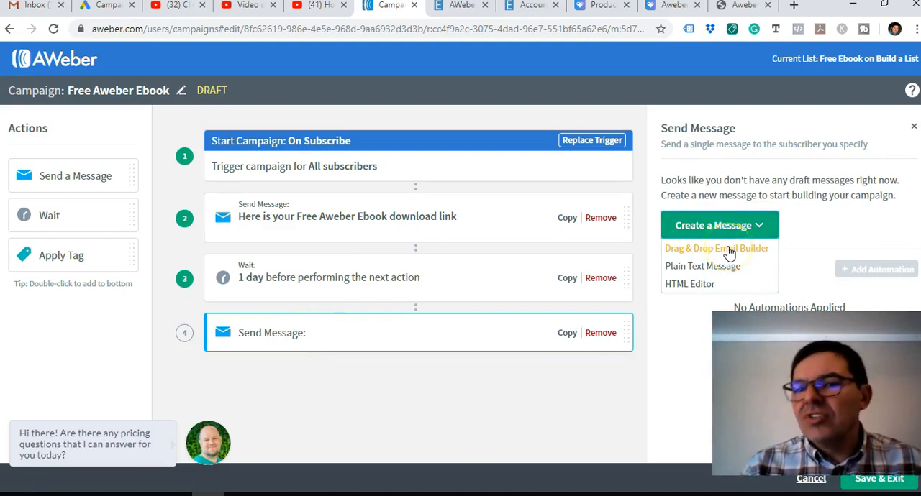
pyautogui.moveTo(515, 247)
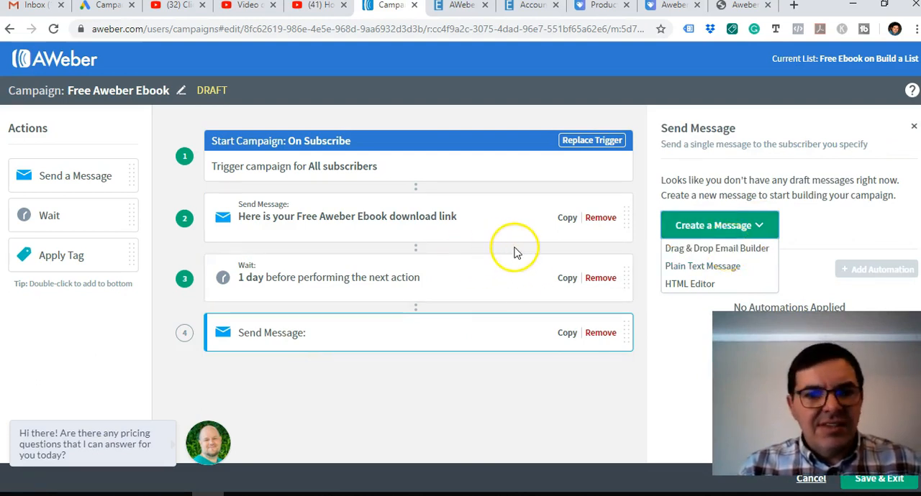
pyautogui.moveTo(597, 386)
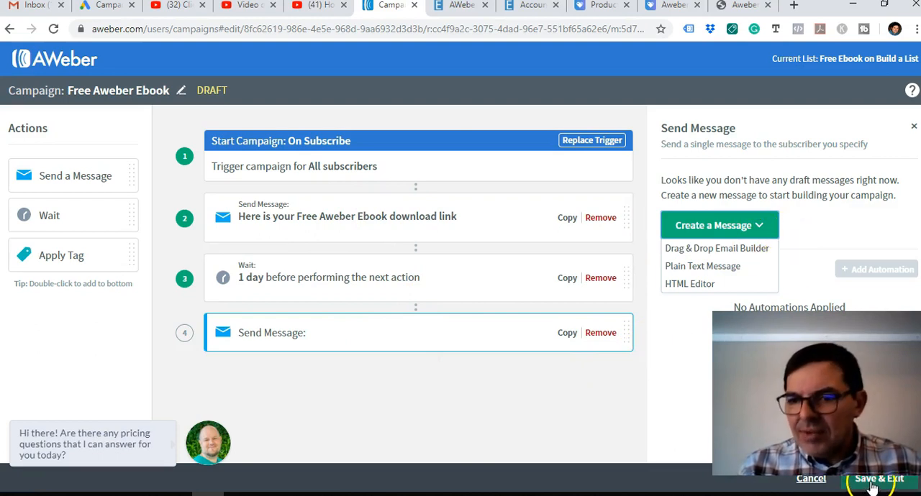
pyautogui.click(877, 477)
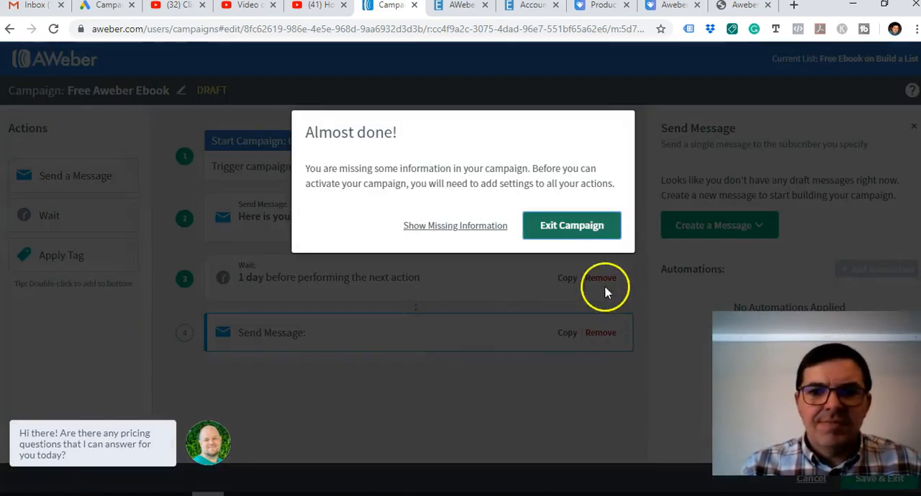
# Step: Exit the campaign despite the warning, leaving Free Aweber Ebook as a draft flagged Missing Information
pyautogui.click(571, 225)
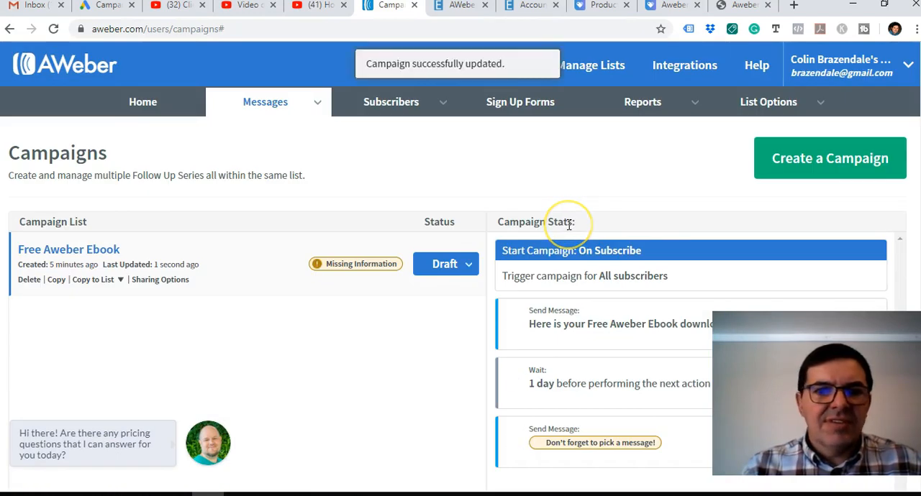
pyautogui.moveTo(386, 276)
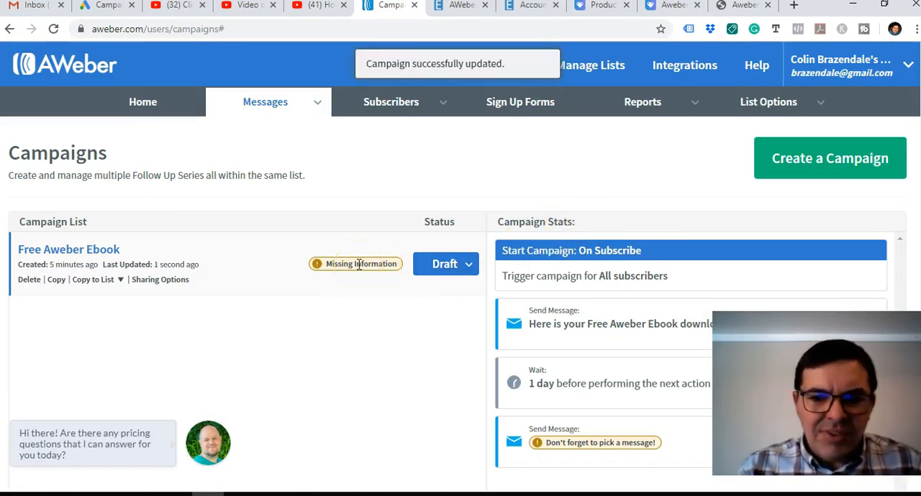
pyautogui.moveTo(429, 313)
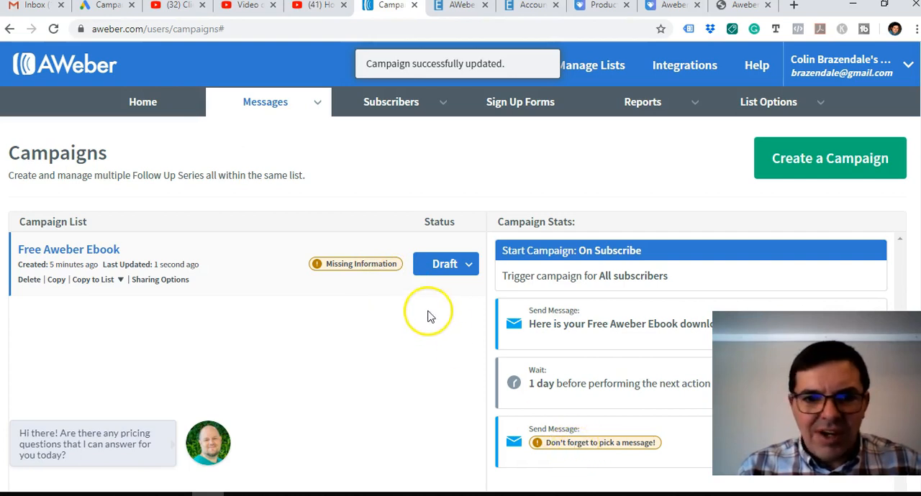
pyautogui.moveTo(150, 279)
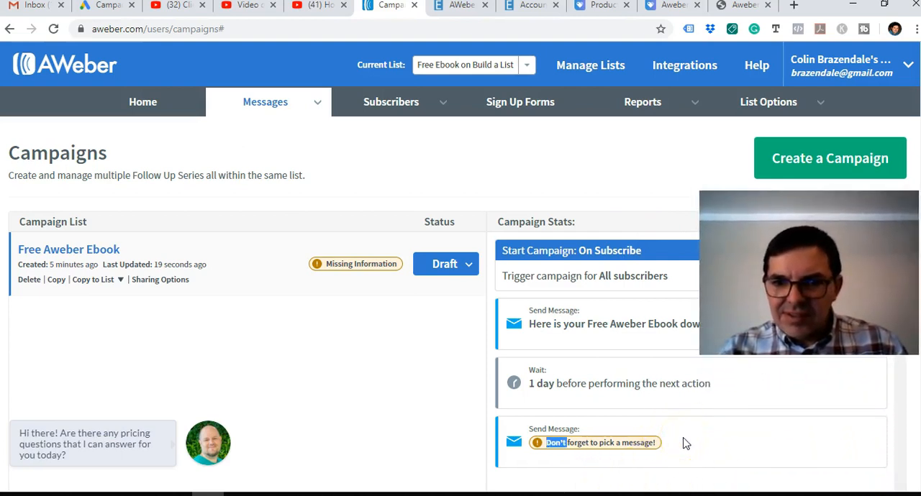
pyautogui.moveTo(435, 228)
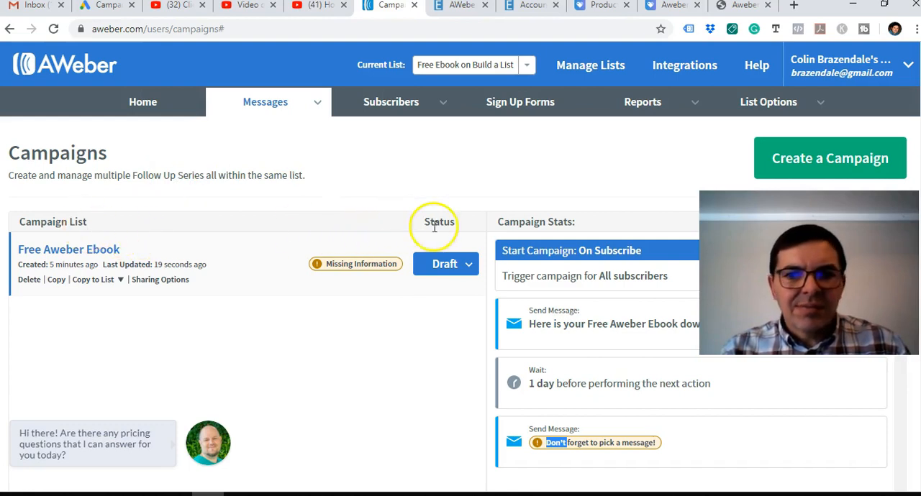
pyautogui.moveTo(93, 249)
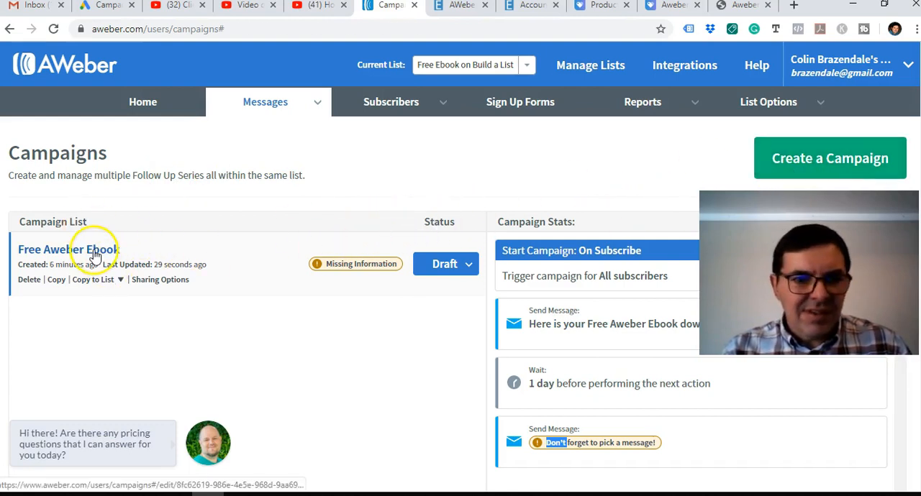
# Step: Remove the empty Send Message step from Free Aweber Ebook and save the campaign
pyautogui.click(67, 249)
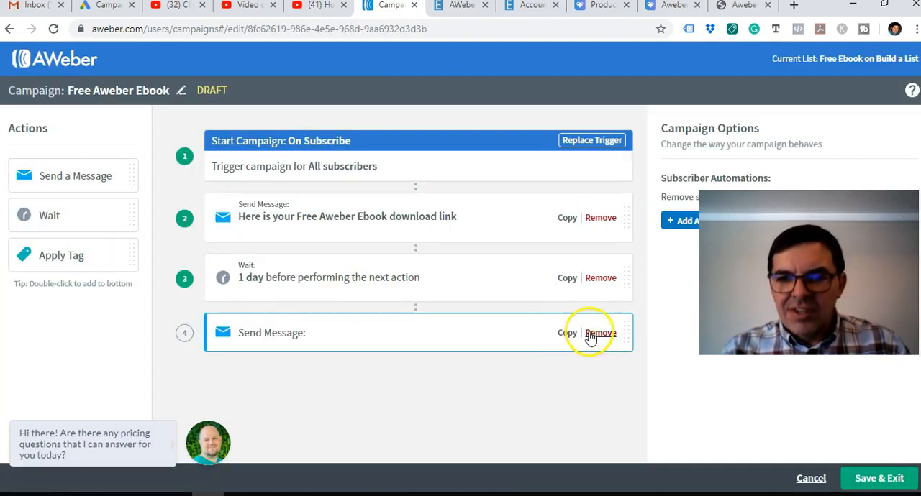
pyautogui.click(601, 332)
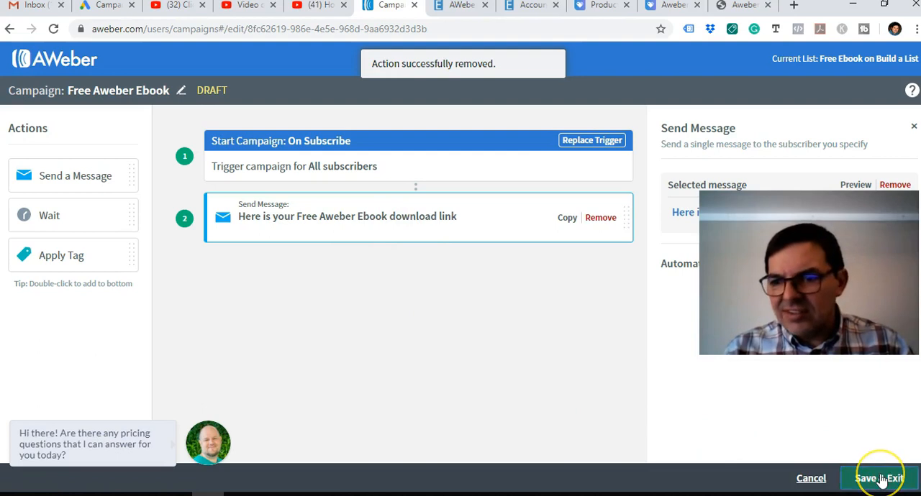
pyautogui.click(878, 477)
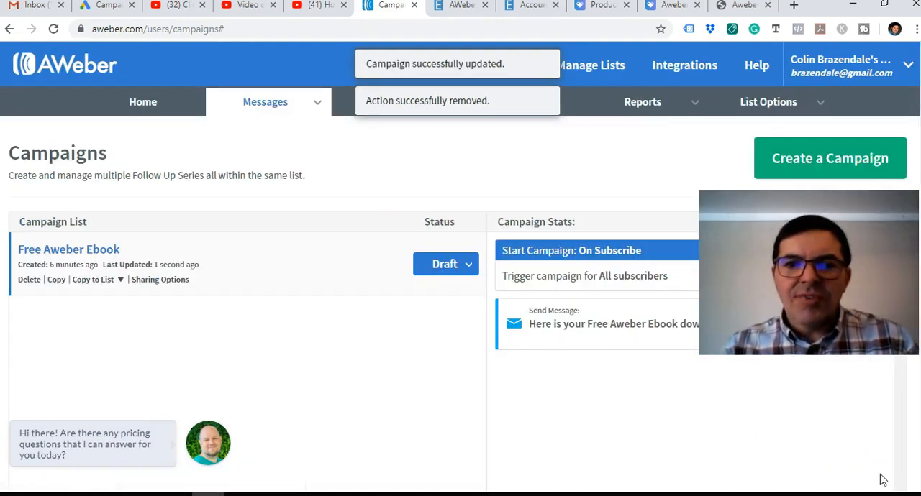
pyautogui.moveTo(352, 292)
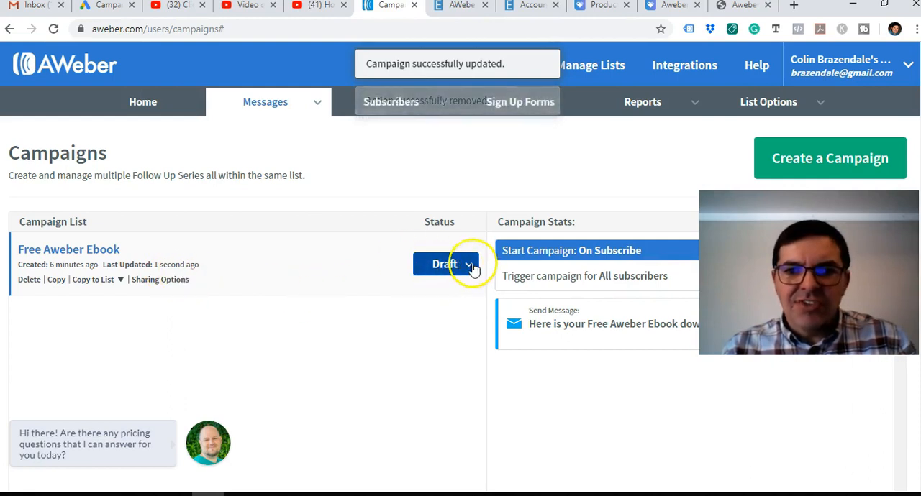
# Step: Switch the Free Aweber Ebook campaign status from Draft to Active
pyautogui.click(446, 264)
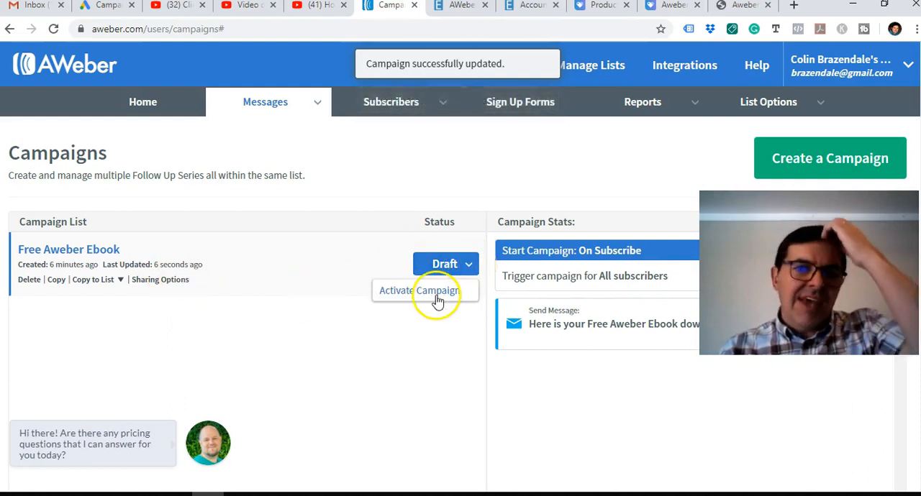
pyautogui.click(417, 290)
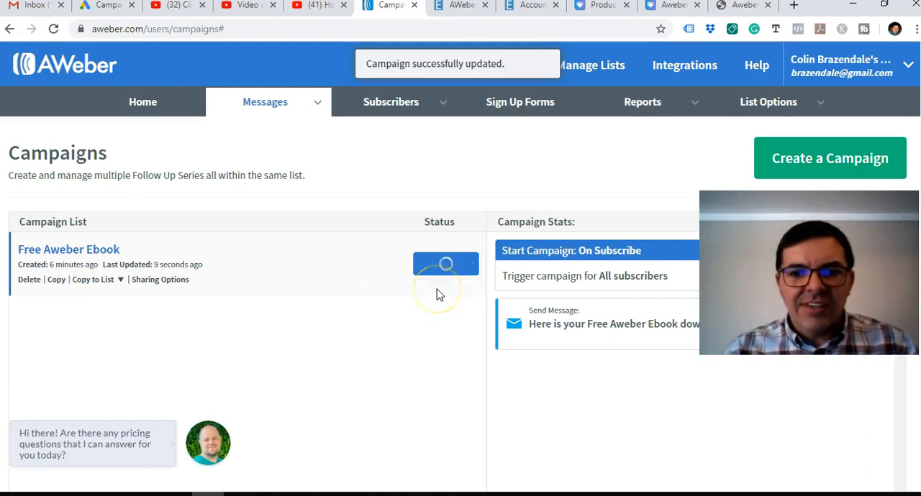
pyautogui.click(446, 264)
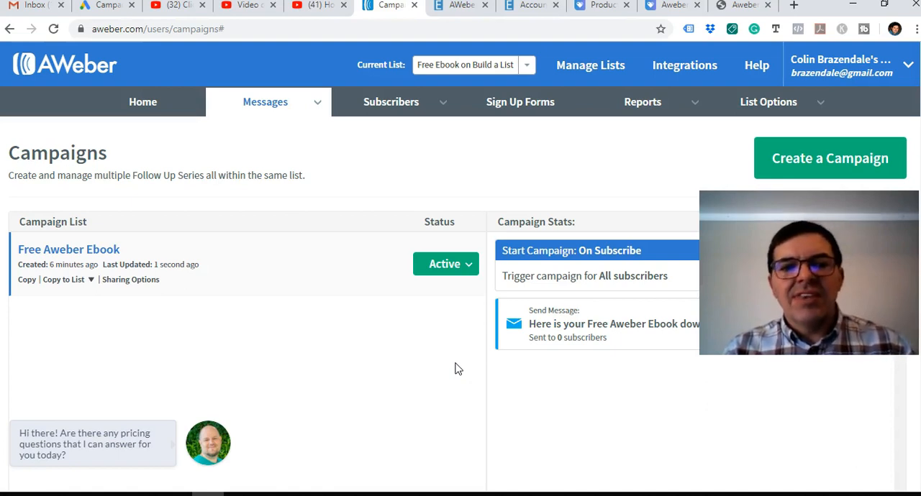
pyautogui.moveTo(224, 324)
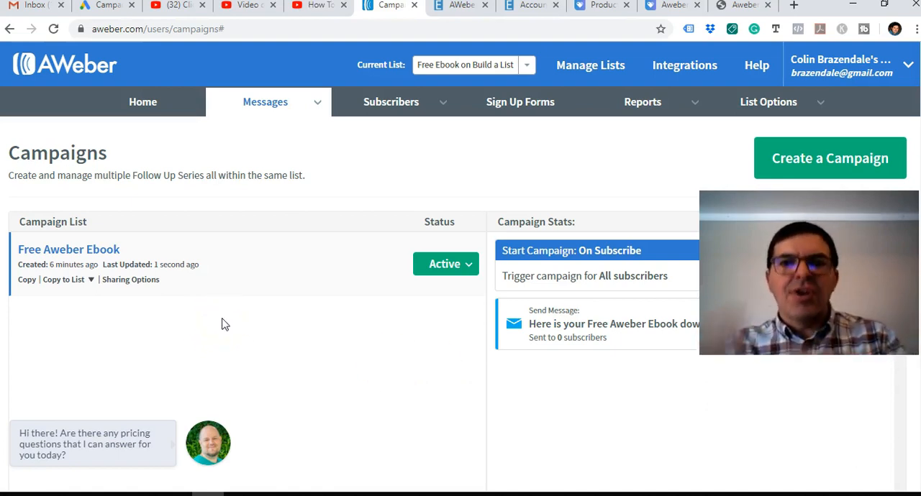
pyautogui.moveTo(467, 305)
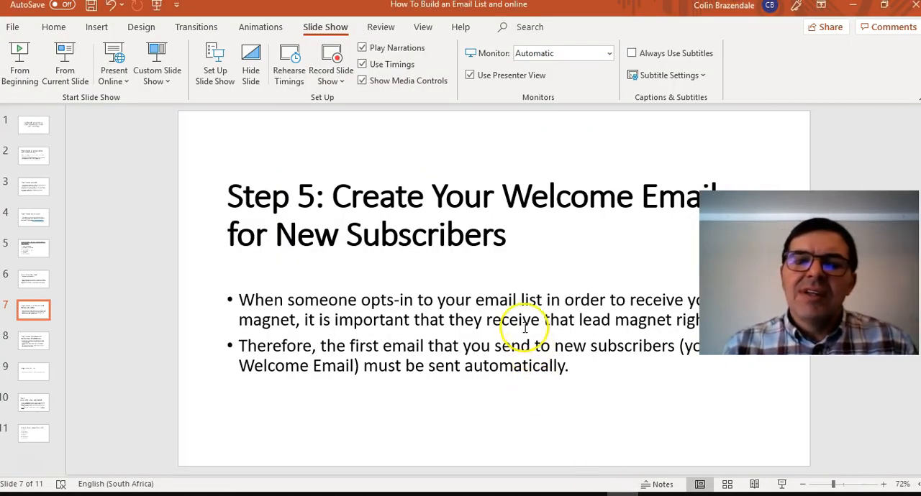
pyautogui.moveTo(454, 273)
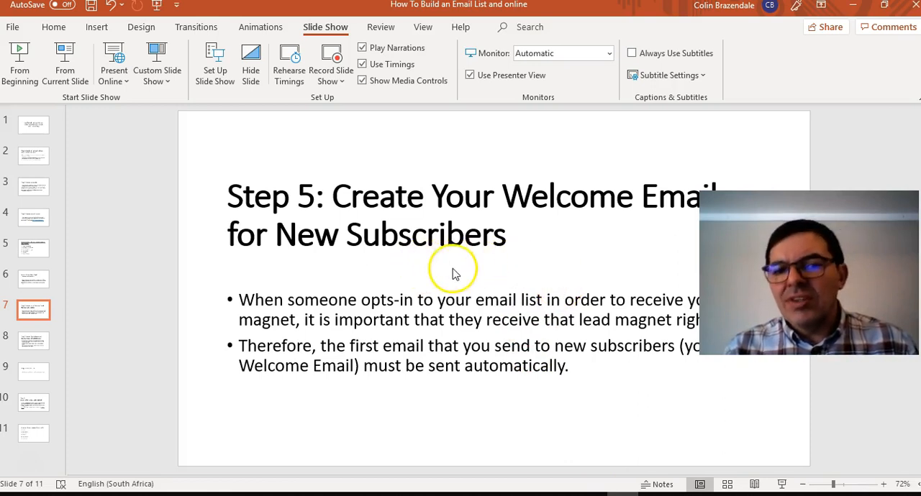
pyautogui.moveTo(472, 333)
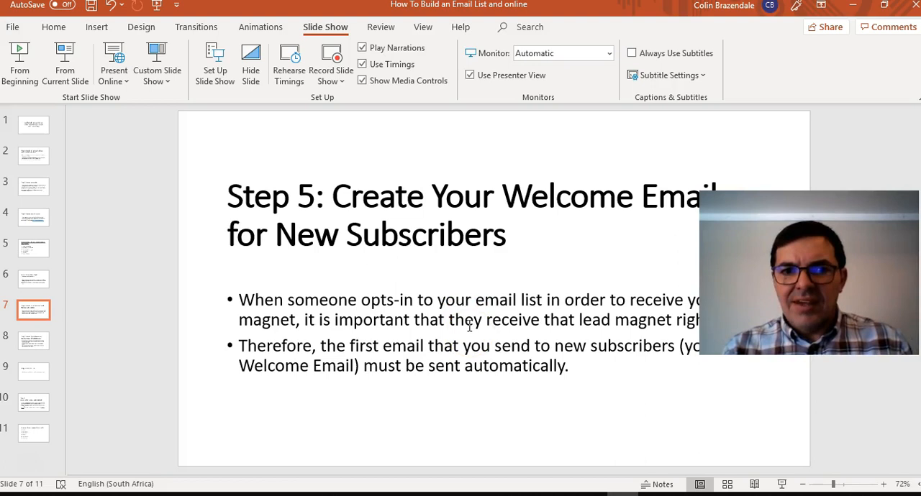
pyautogui.click(33, 279)
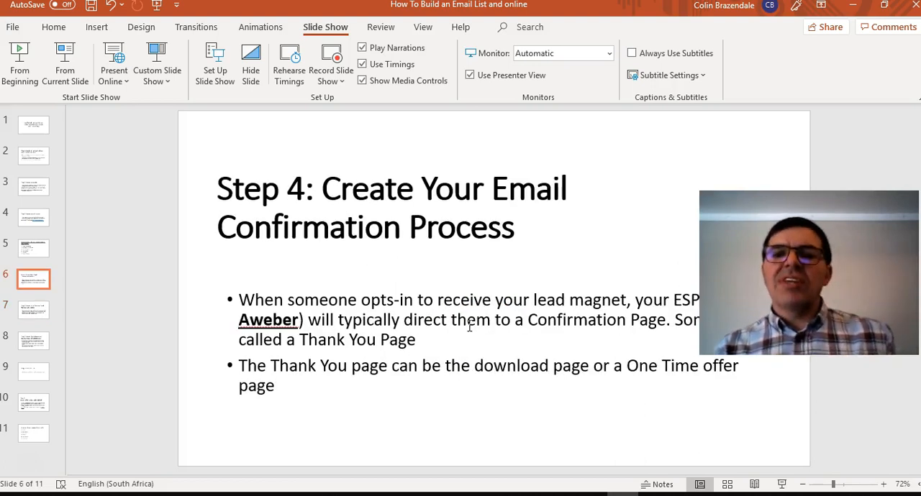
pyautogui.click(33, 340)
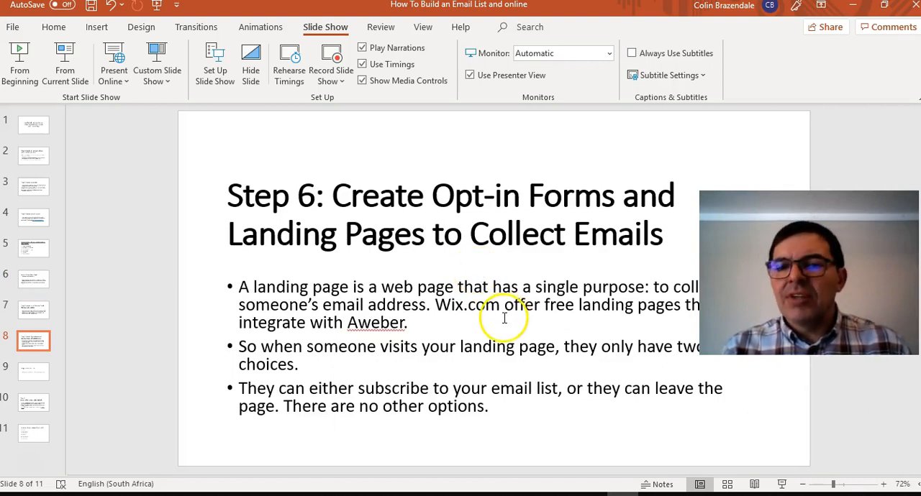
pyautogui.click(497, 302)
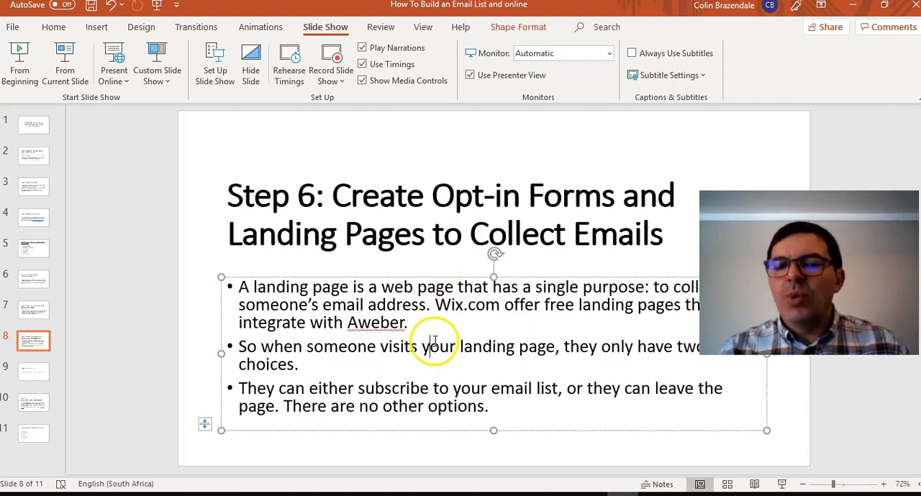
pyautogui.click(34, 309)
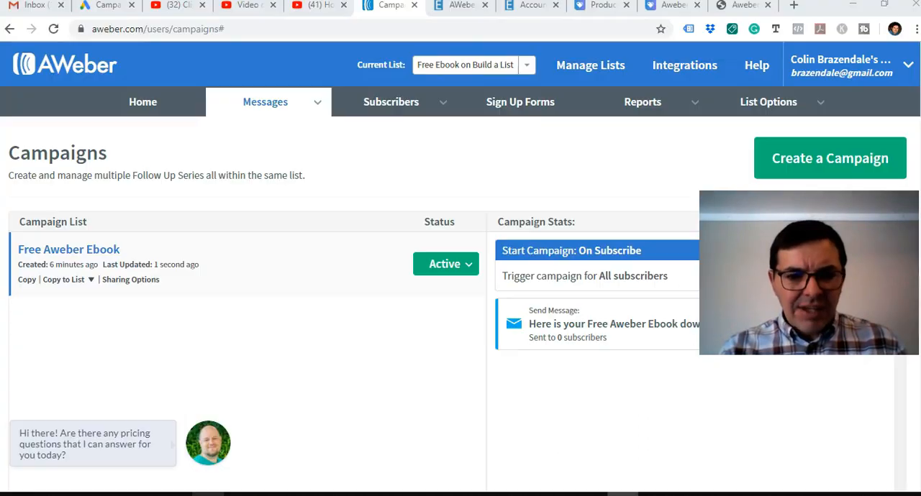
pyautogui.click(265, 100)
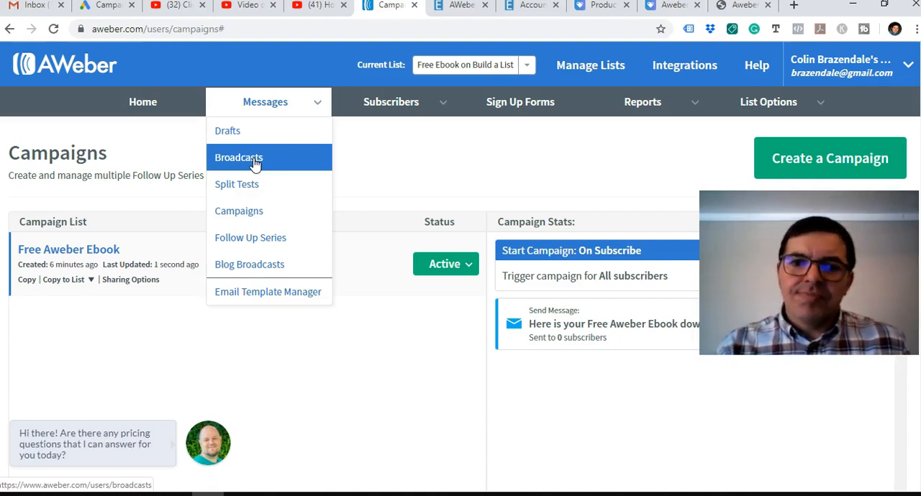
pyautogui.click(377, 374)
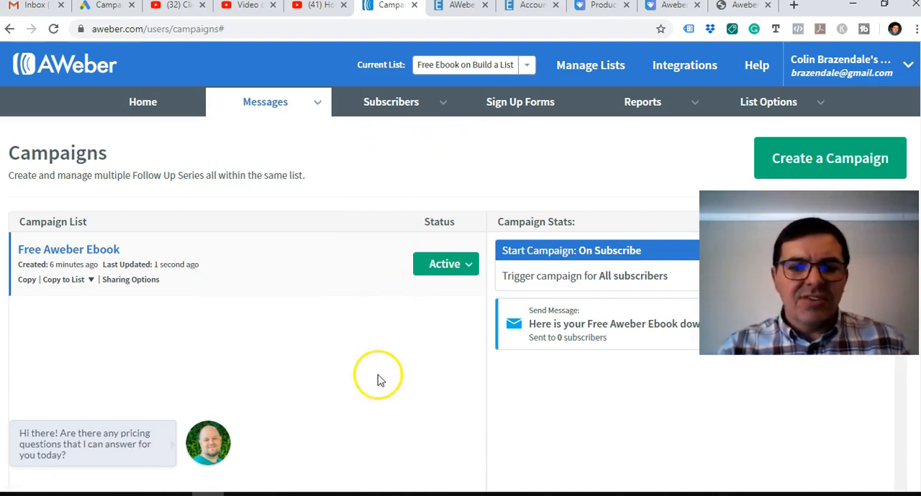
pyautogui.moveTo(430, 158)
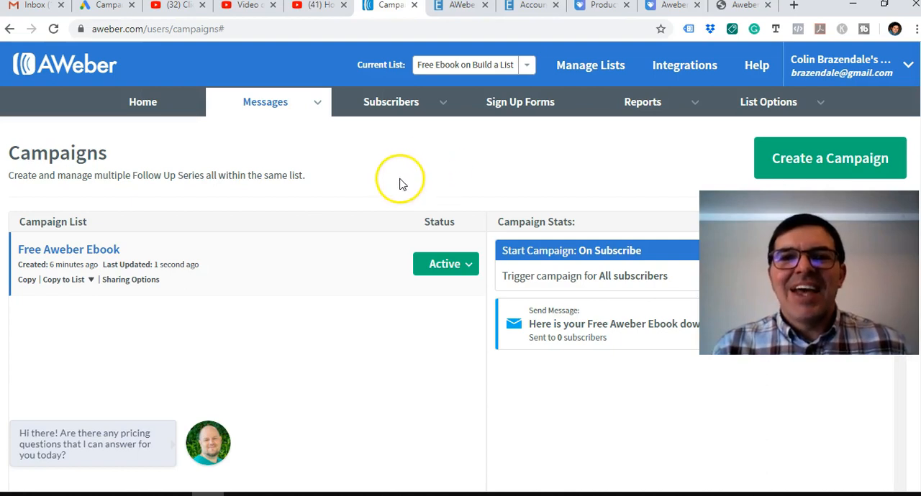
pyautogui.moveTo(418, 182)
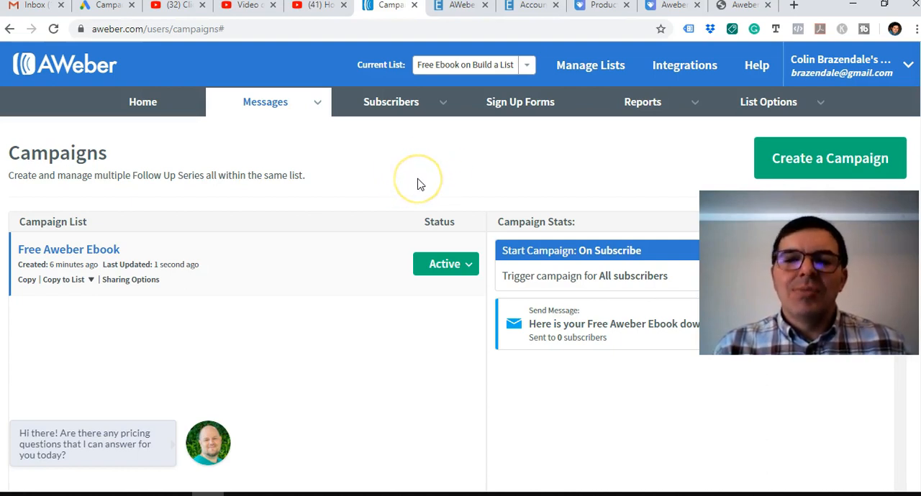
pyautogui.moveTo(293, 266)
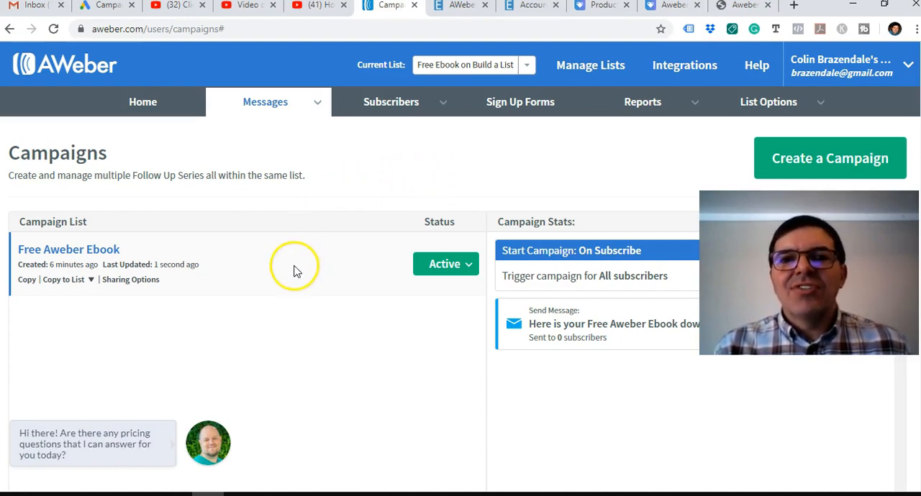
pyautogui.moveTo(37, 472)
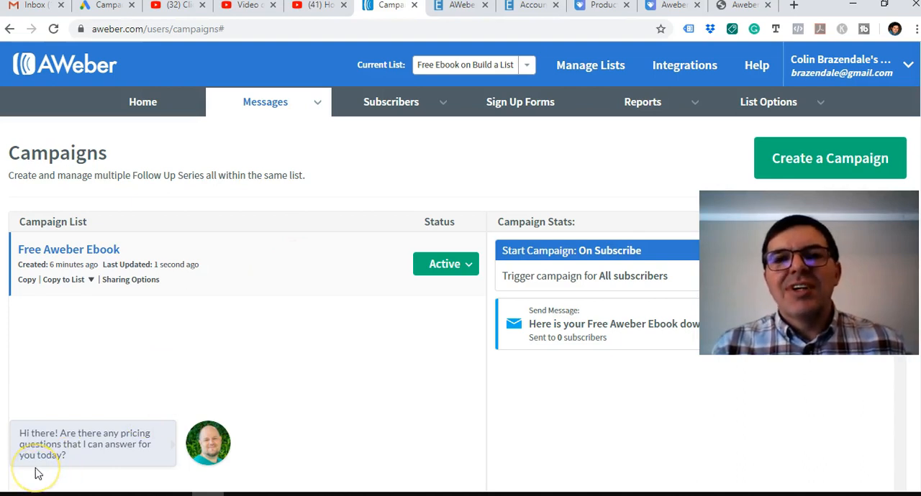